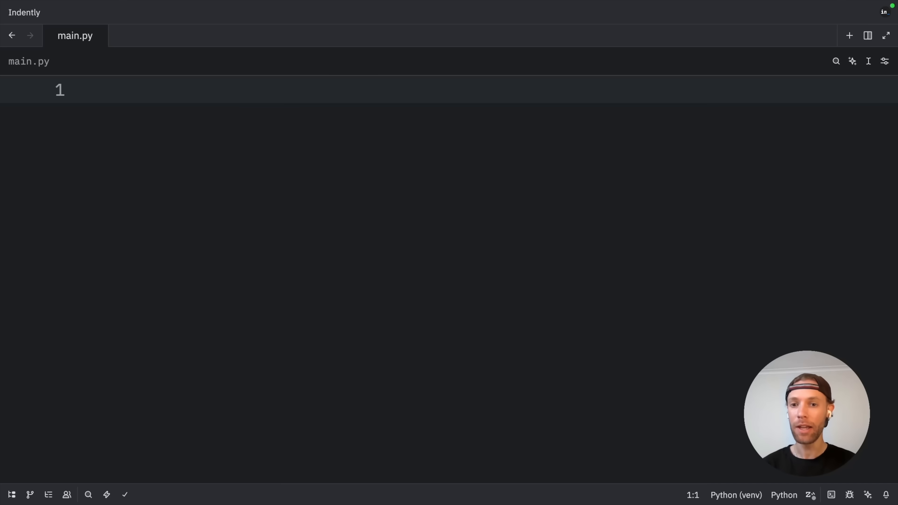
Import os, build old_way_path with os.path.join("data", "files", "example.txt") and print it.
text(import os)
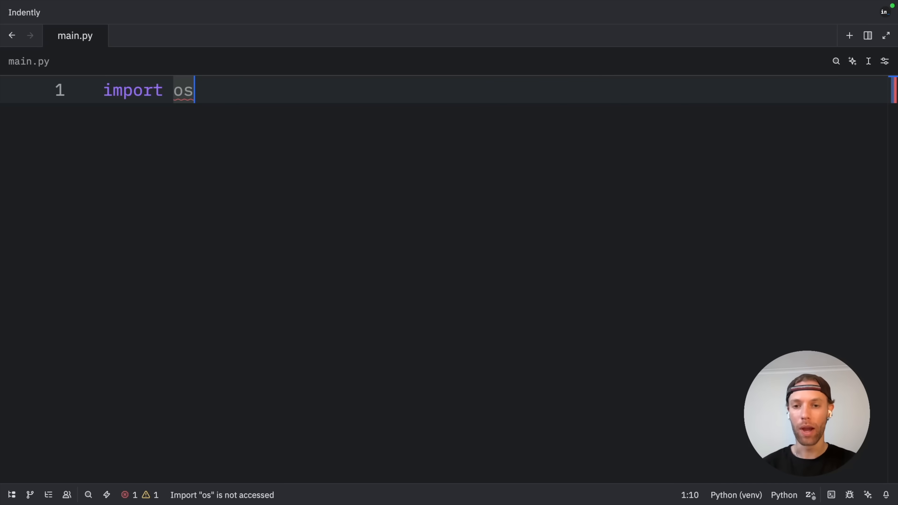
text(old_way_path = os.path.join("data", "files", "example.txt"))
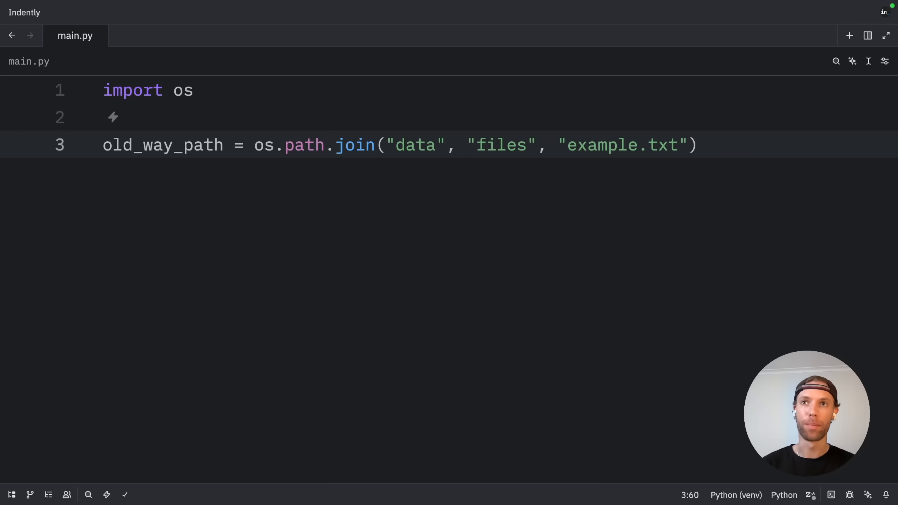
text(print(f"Old way: {old_way_path}"))
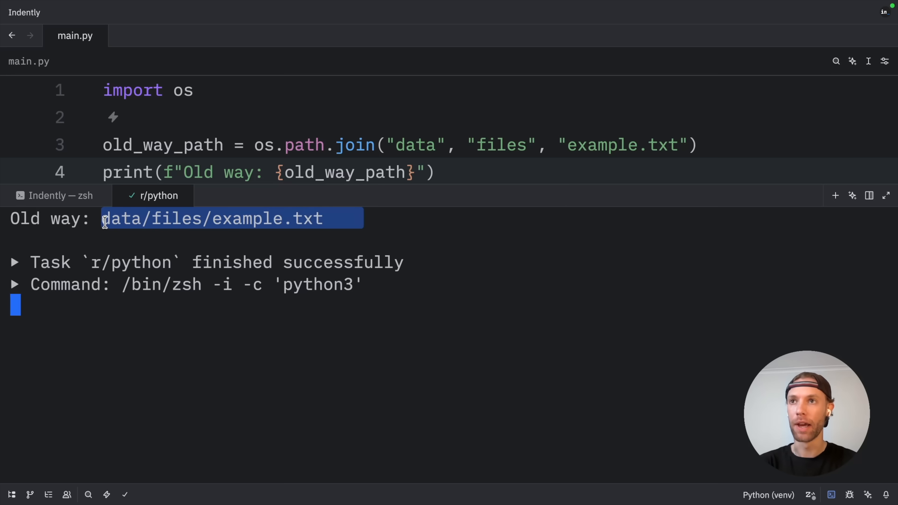
mouse_move(545, 297)
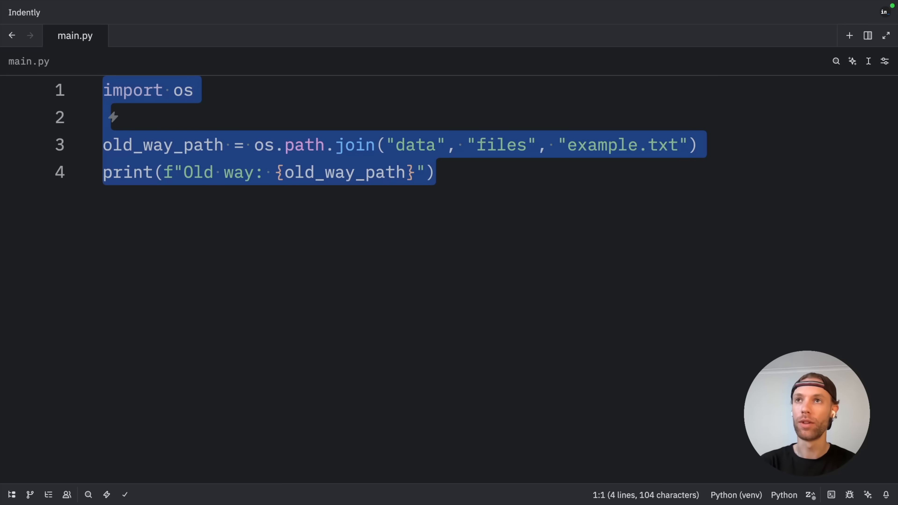
Import Path from pathlib and start a new_way_path built as Path("data") / "files" / "example.t".
text(from pathlib import Path)
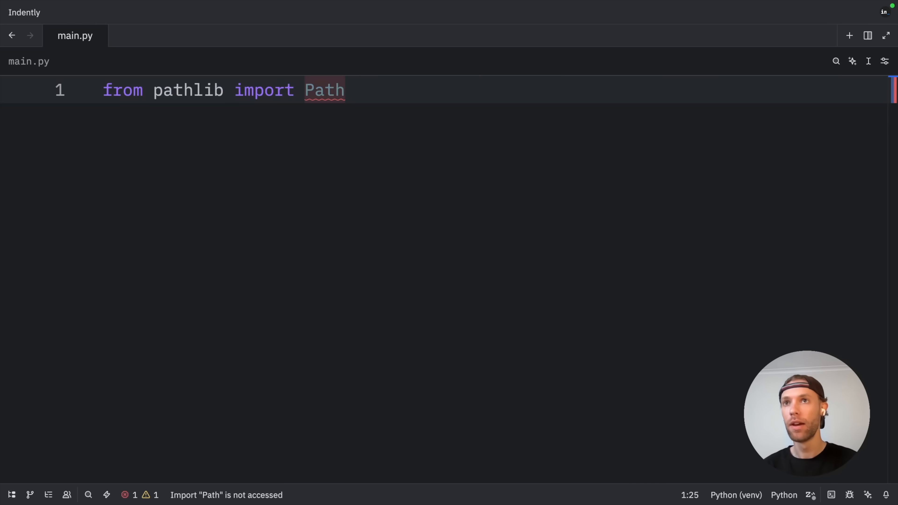
text(new_way_path =)
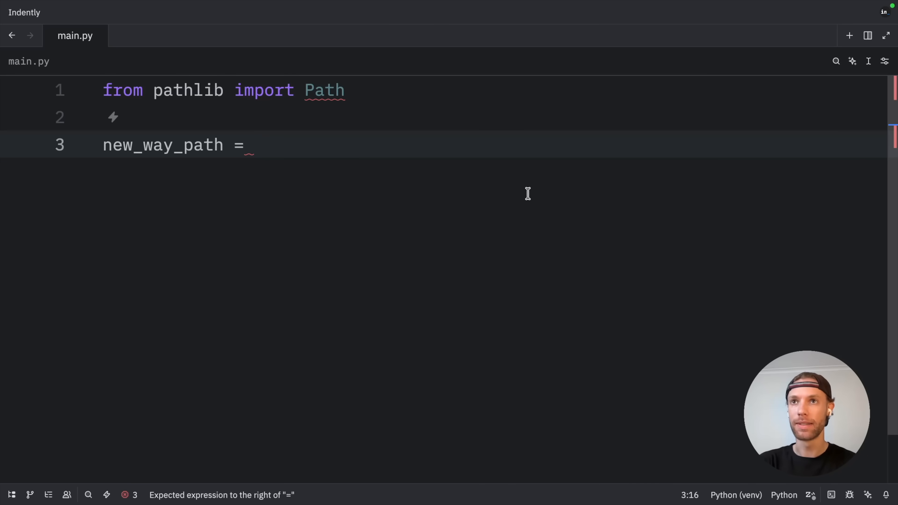
text(Path("data") /)
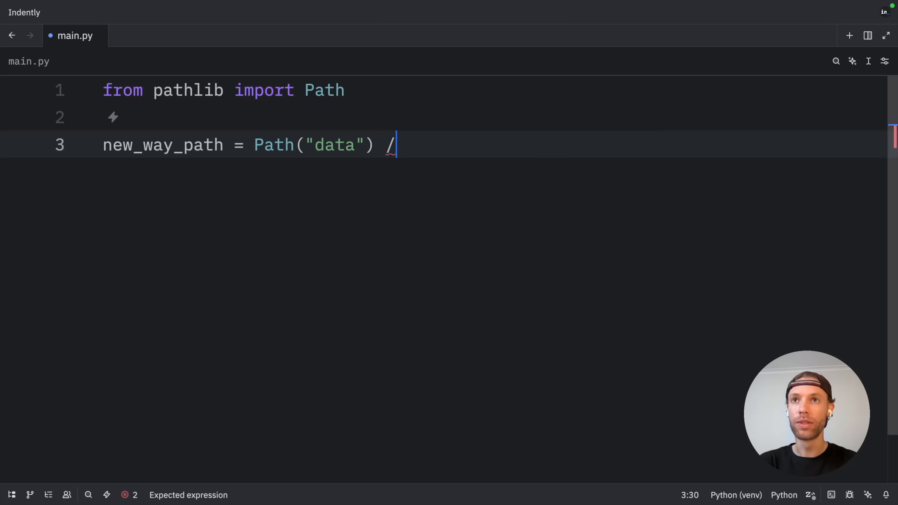
text("f")
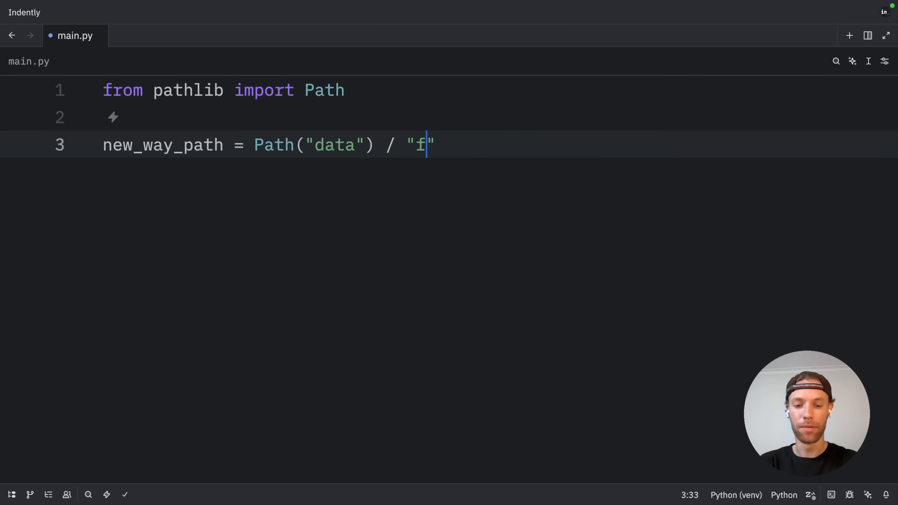
text(iles" /)
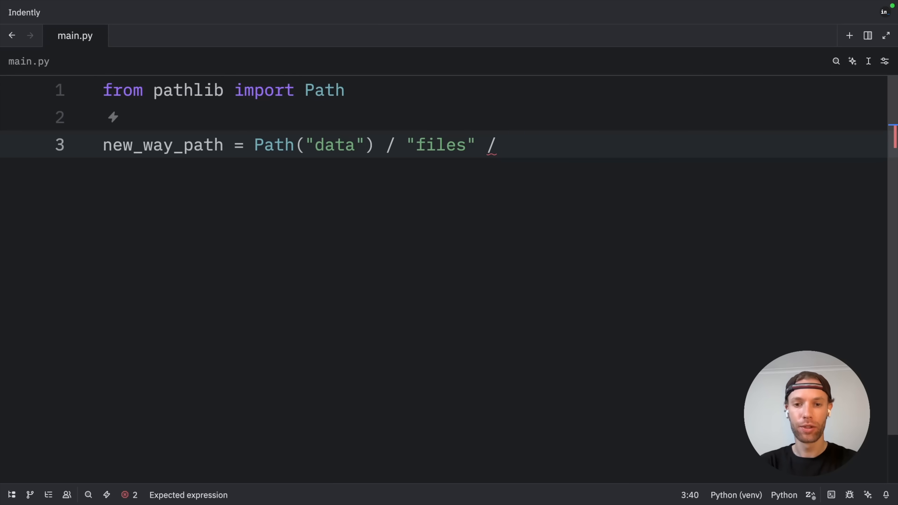
text("example.t)
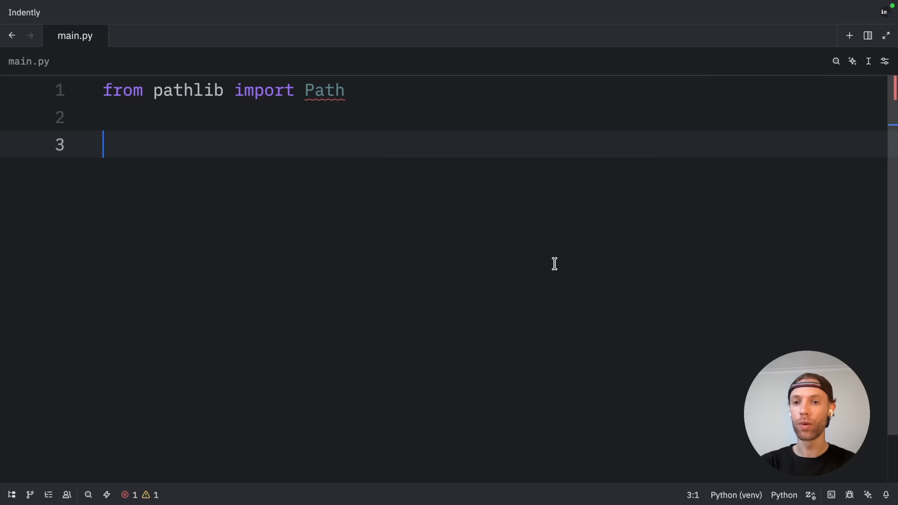
Define config_file as Path("config") / "settings.json" and check the project files for it.
text(config_file = Path("config") / "settings.json")
text(print(f"Config file exists at: {config_file}"))
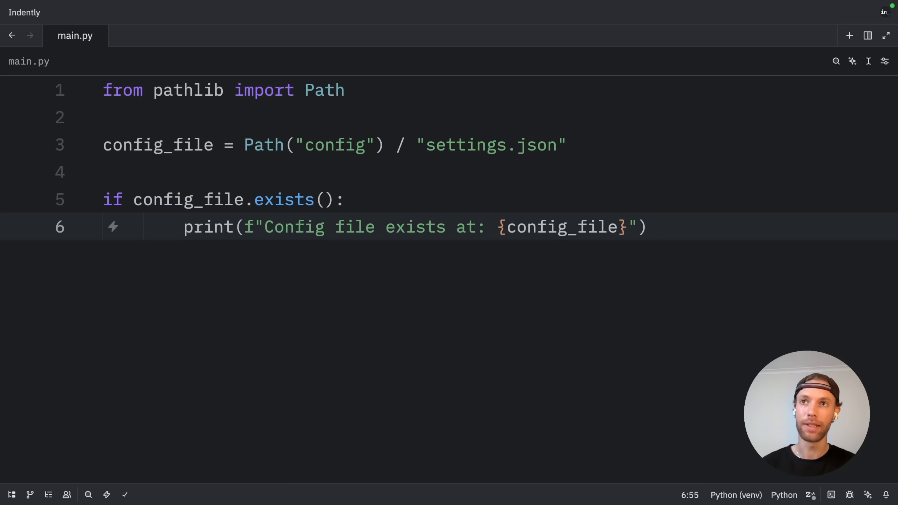
click(647, 227)
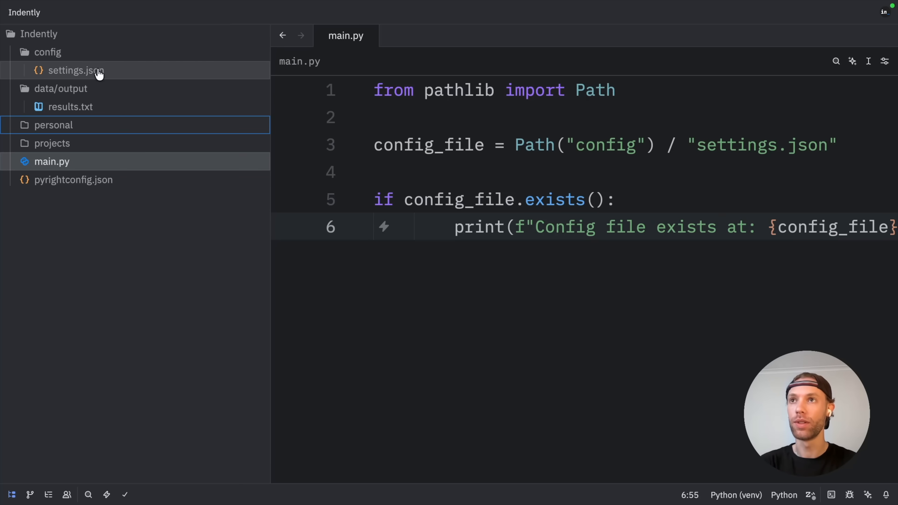
mouse_move(89, 64)
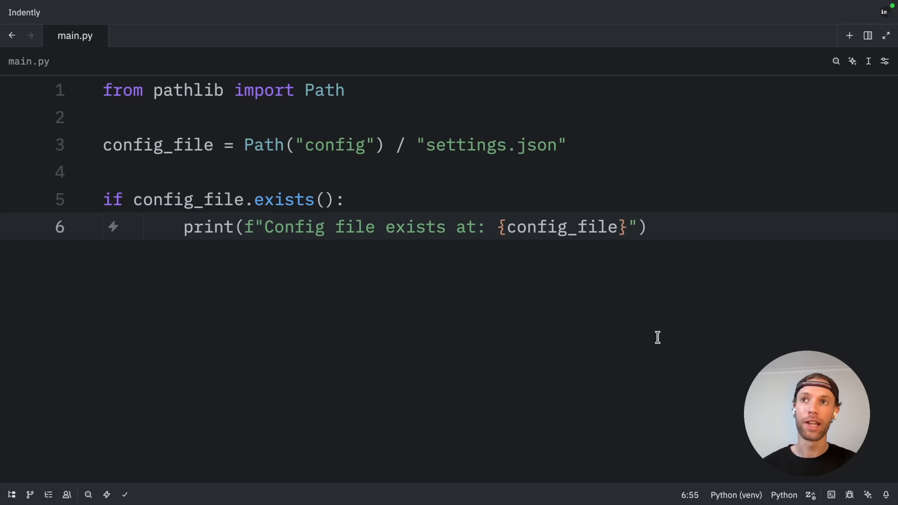
key(ctrl+a)
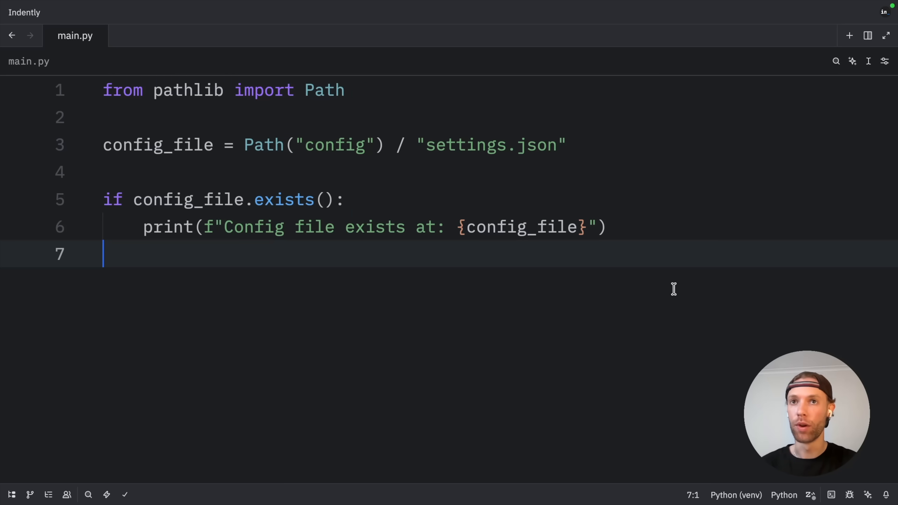
mouse_move(482, 310)
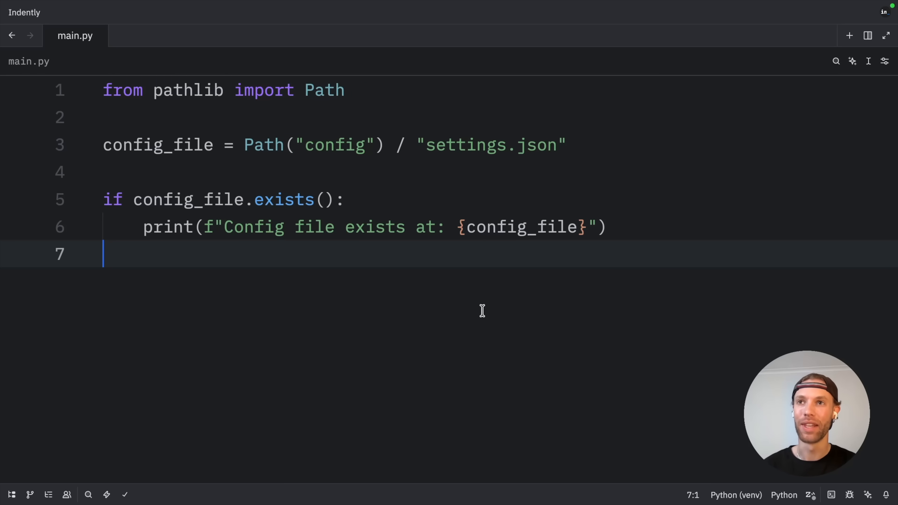
Print config_file.parent and highlight the parent and settings.json name in the output.
text(print(f"Parent: {config_file.parent}"))
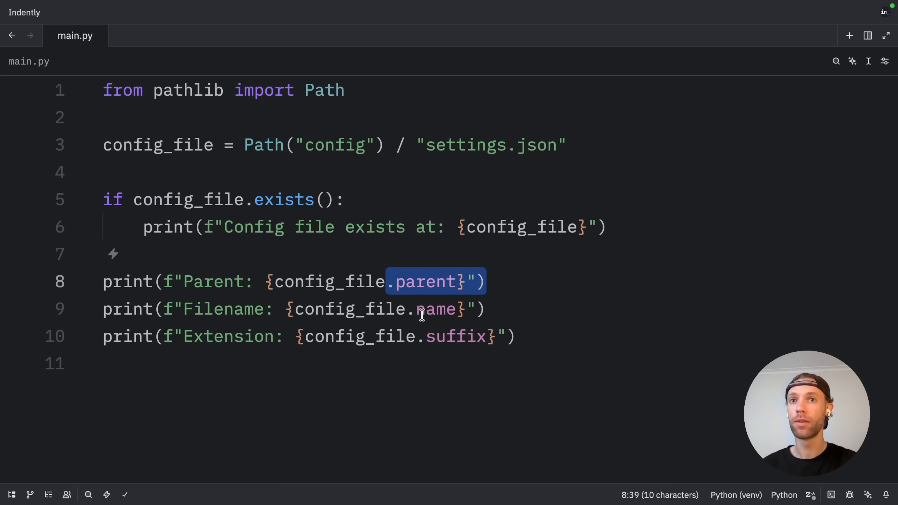
double_click(453, 336)
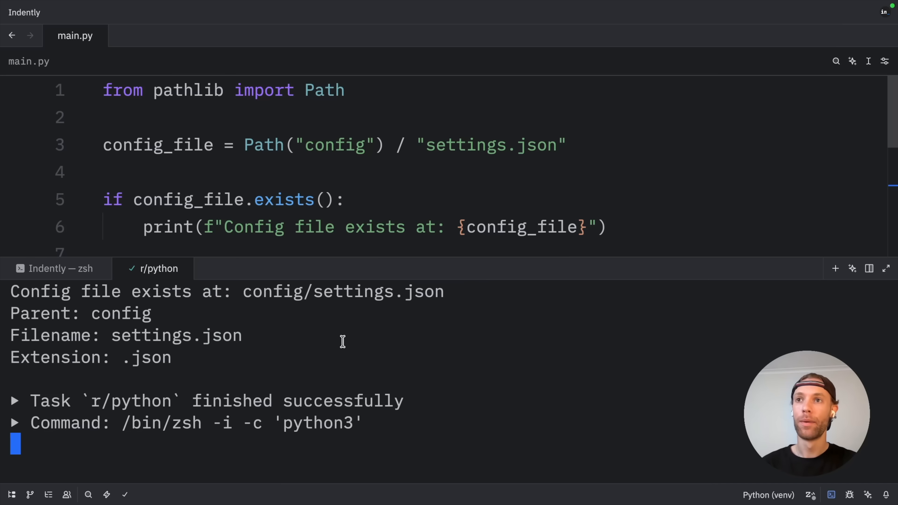
mouse_move(298, 325)
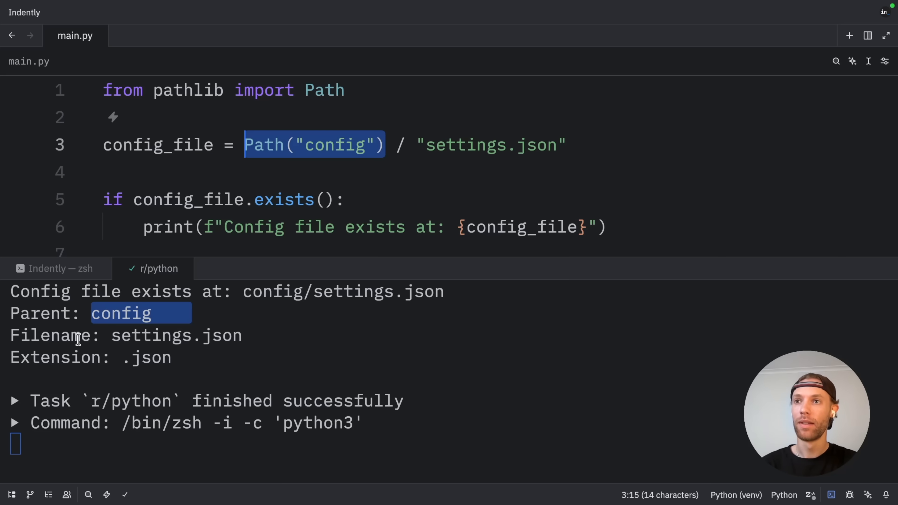
double_click(176, 334)
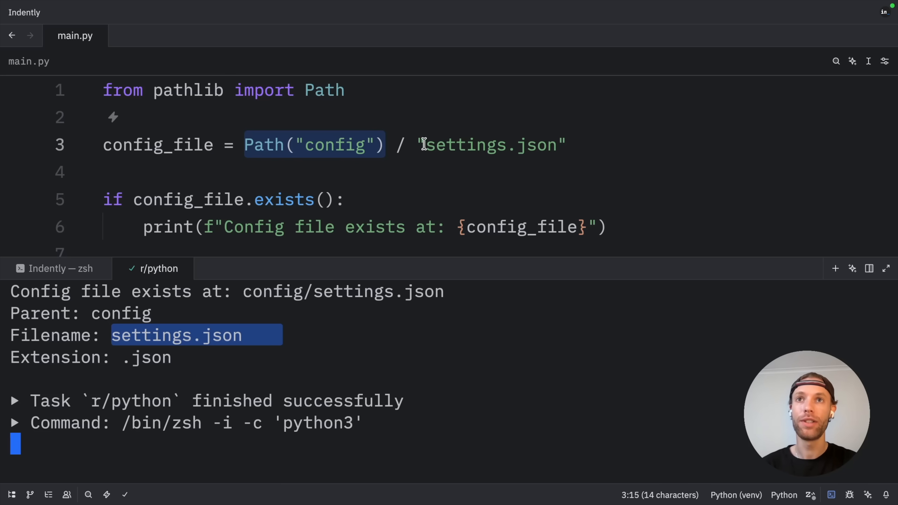
scroll(down, 3)
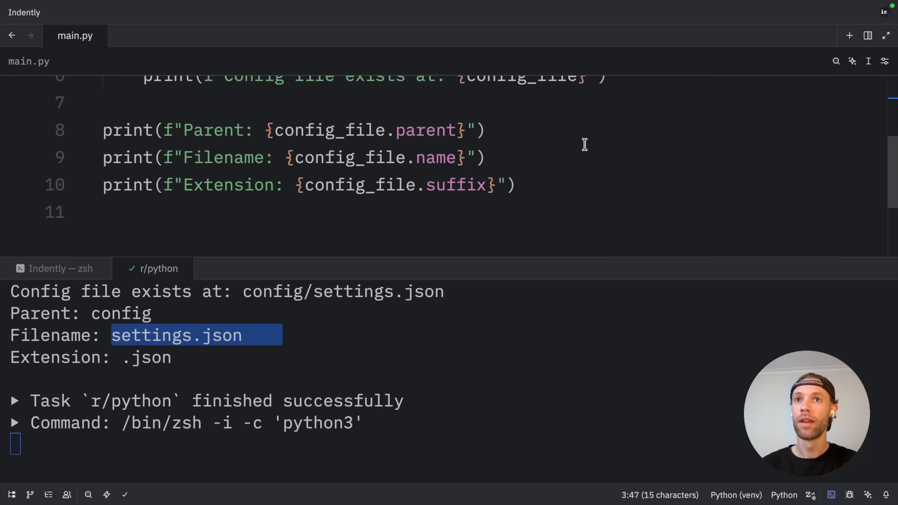
scroll(up, 3)
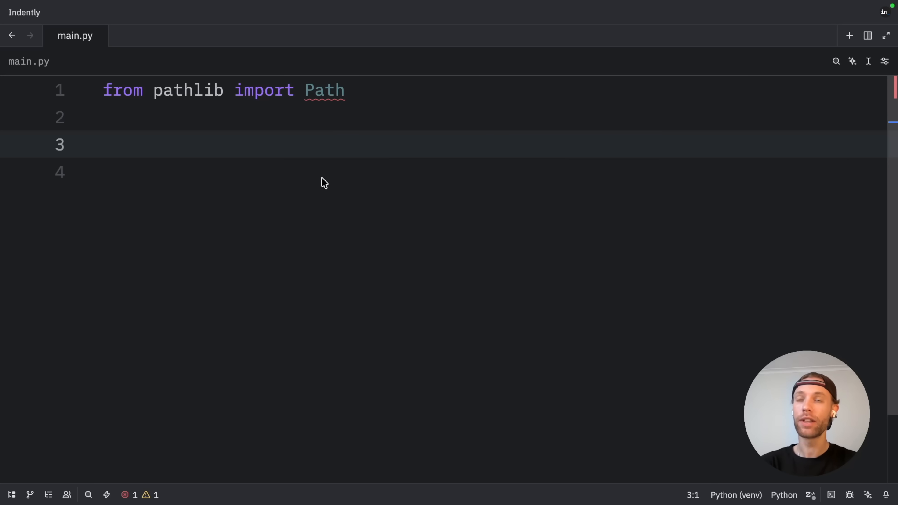
Create data_dir as Path("data") / "output" with mkdir(parents=True, exist_ok=True) and an output_file results.txt.
text(data_dir = Path("data") / "output")
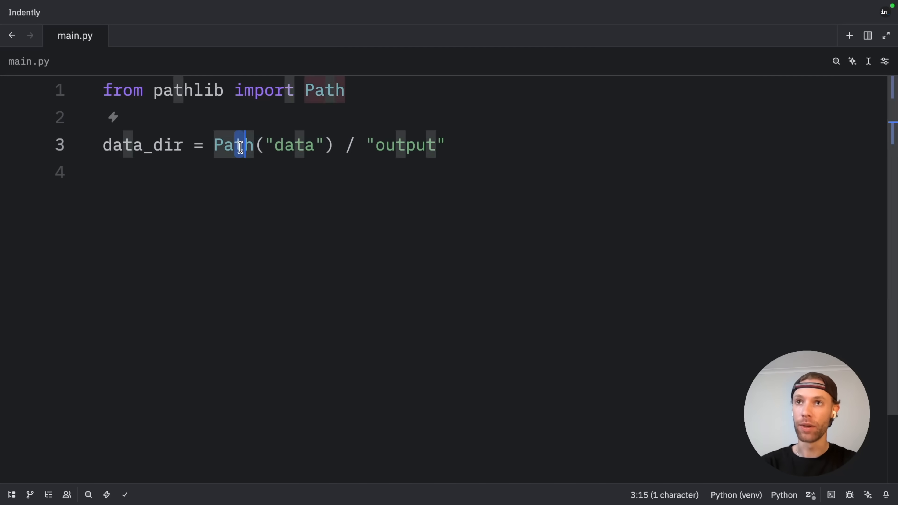
text(data_dir.mkdir(parents=True, exist_ok=True))
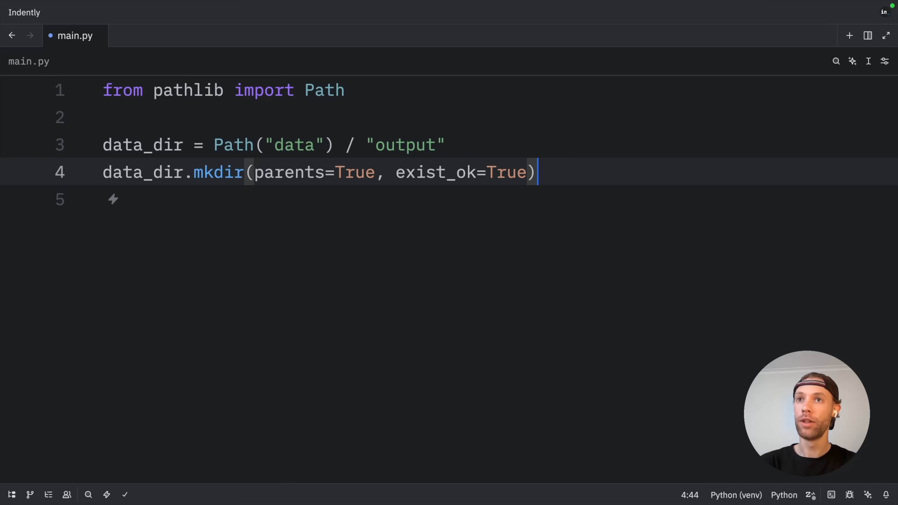
key(ctrl+s)
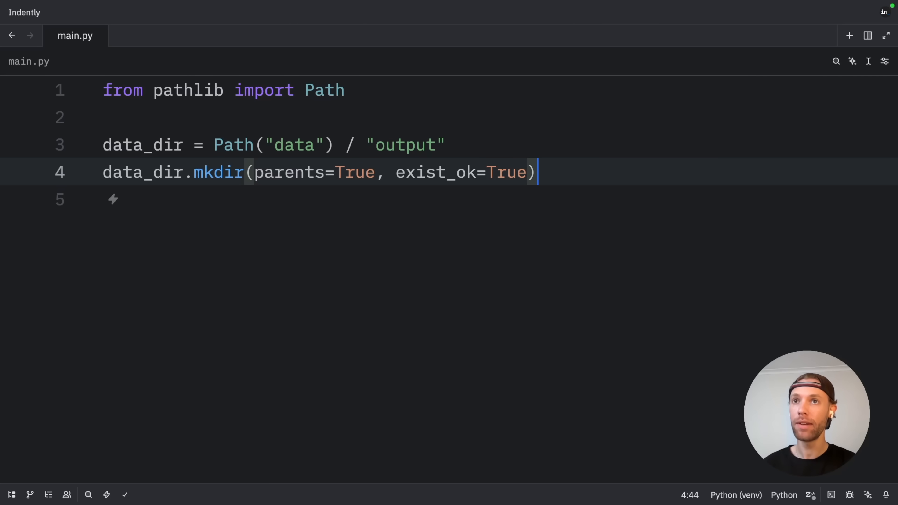
mouse_move(449, 183)
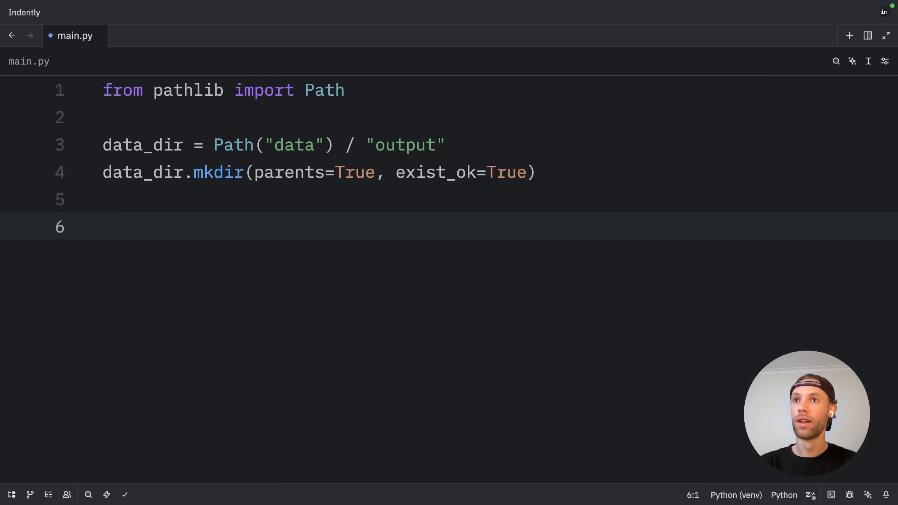
text(output_file = data_dir / "results.txt")
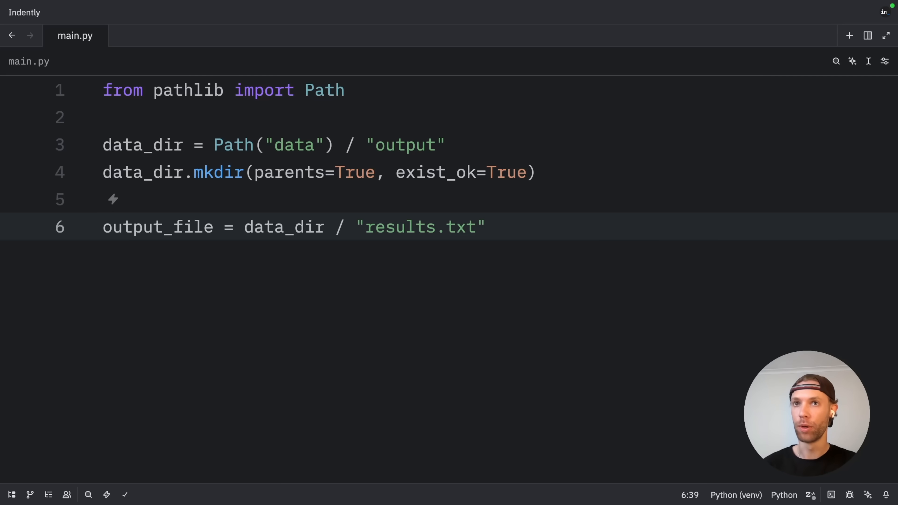
Write "Hello, pathlib!" to results.txt, run the script and view the generated file.
click(486, 226)
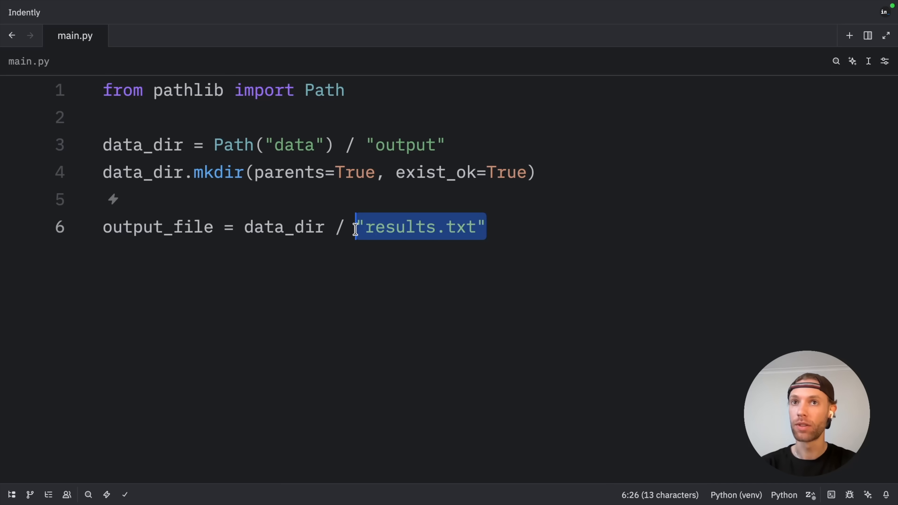
text(output_file.write_text("Hello, pathlib!"))
text(print(f"Read: {output_file.read_text()}"))
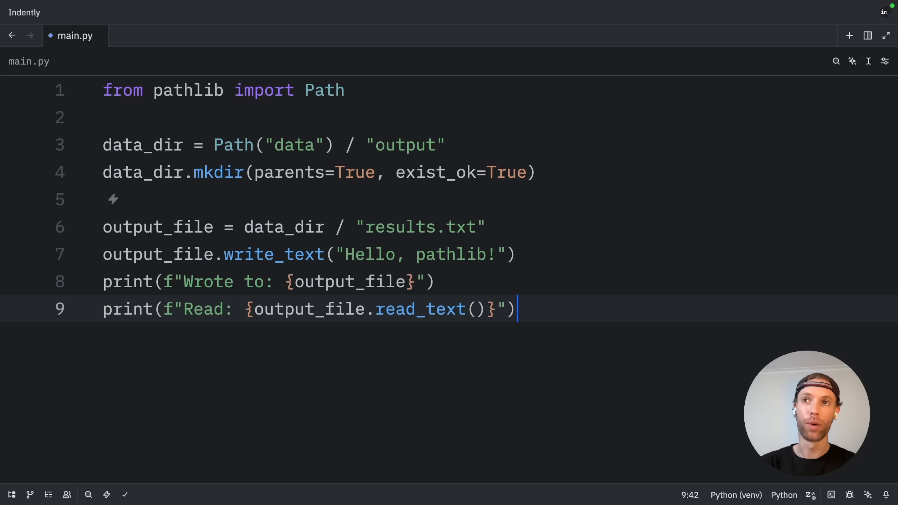
key(ctrl+s)
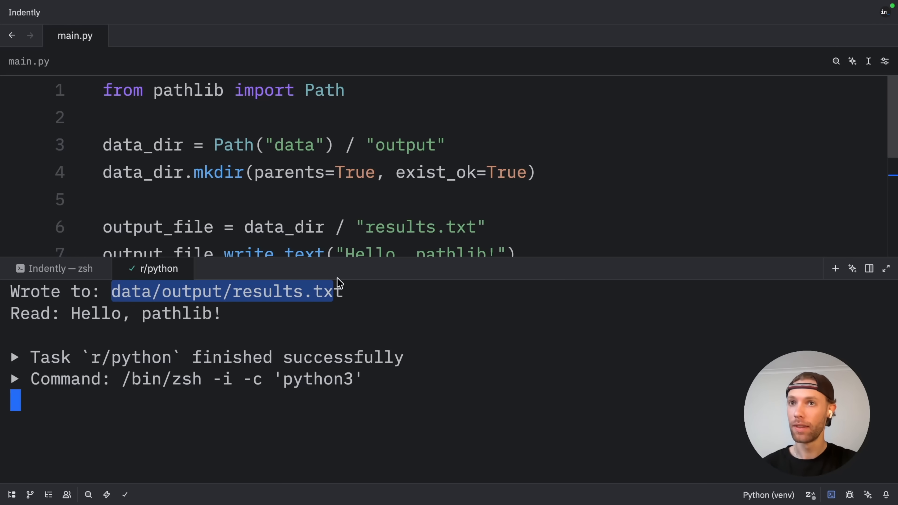
double_click(182, 313)
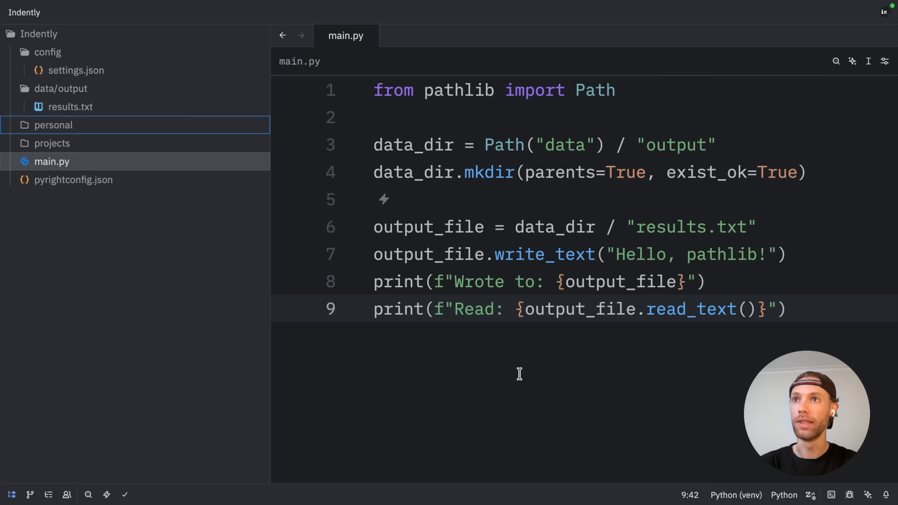
mouse_move(145, 89)
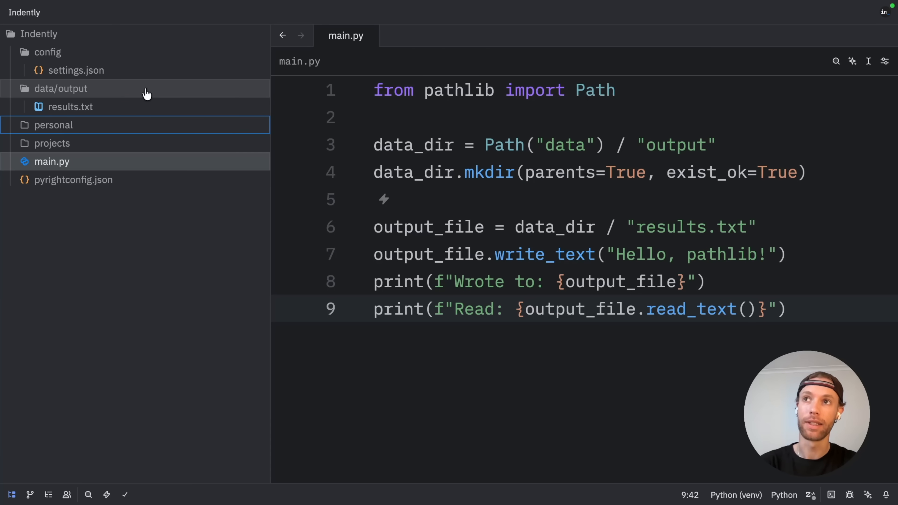
click(69, 106)
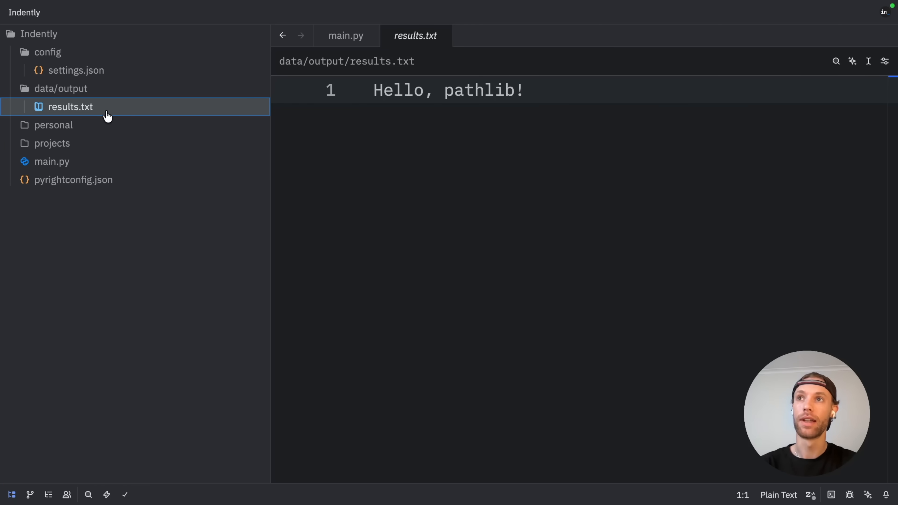
mouse_move(544, 245)
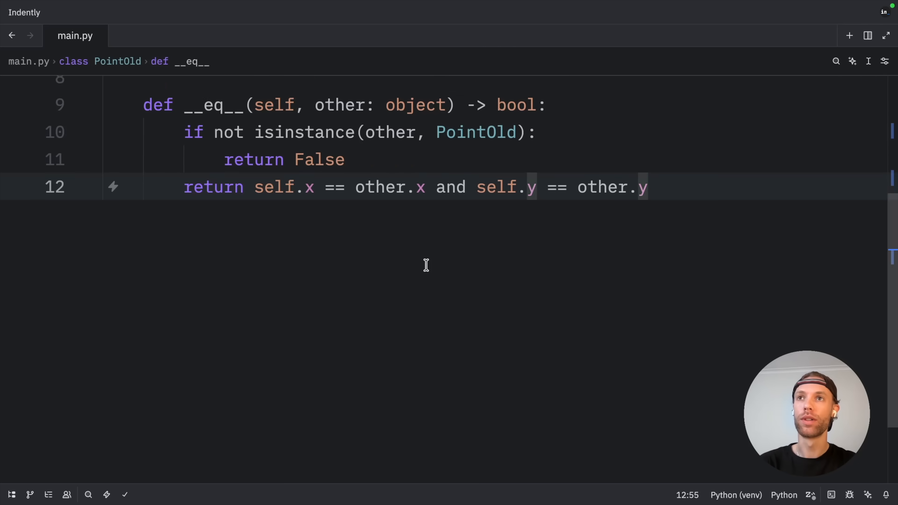
Select the whole PointOld class to replace it with a plain Point class with float x and y.
scroll(up, 3)
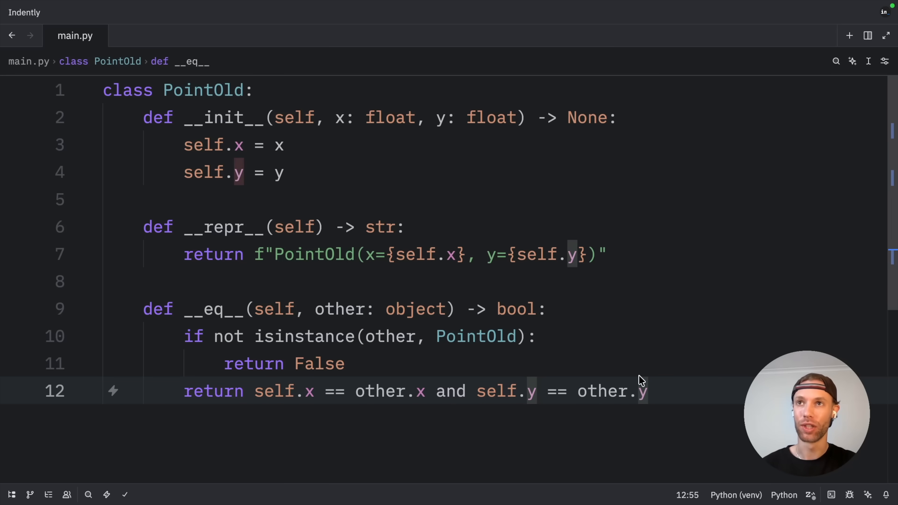
key(ctrl+a)
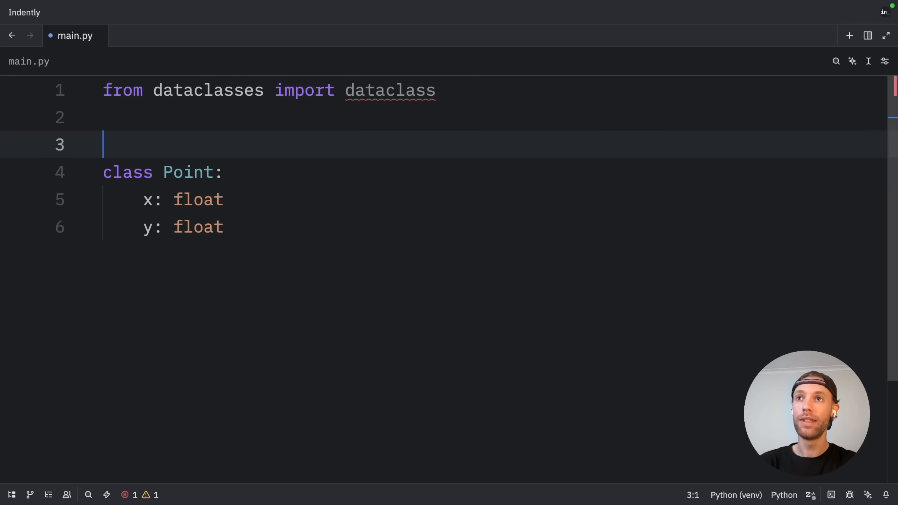
text(@dataclass)
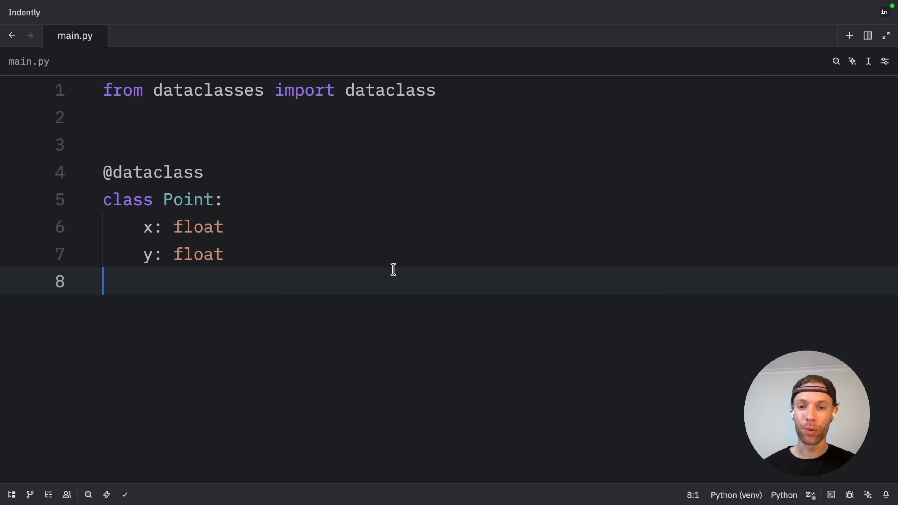
text(#)
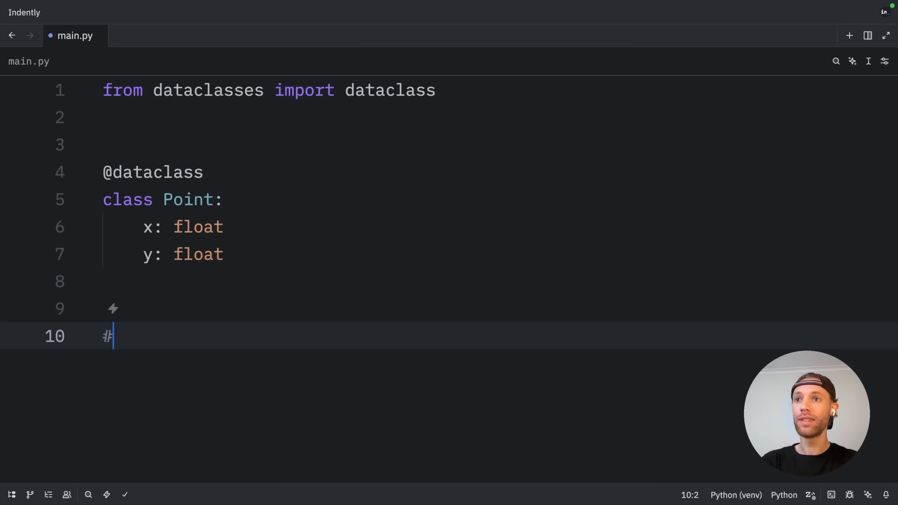
text(__init__, __repr__, __eq__)
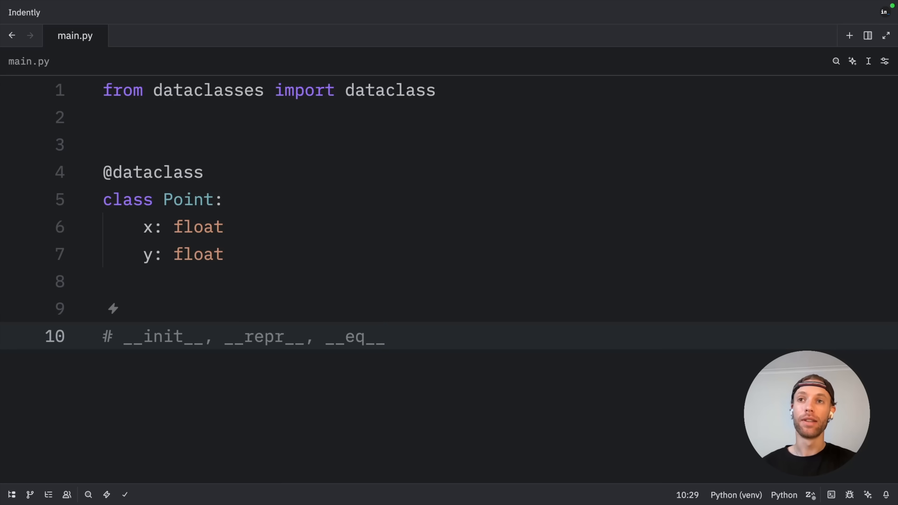
click(387, 336)
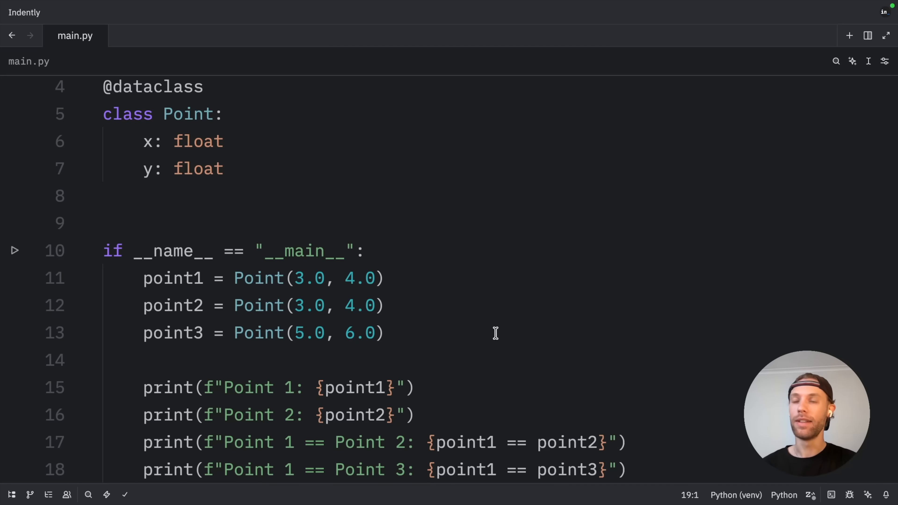
Run the dataclass demo to see Point reprs and True/False equality, then select all to swap in process_data_old_way.
scroll(down, 3)
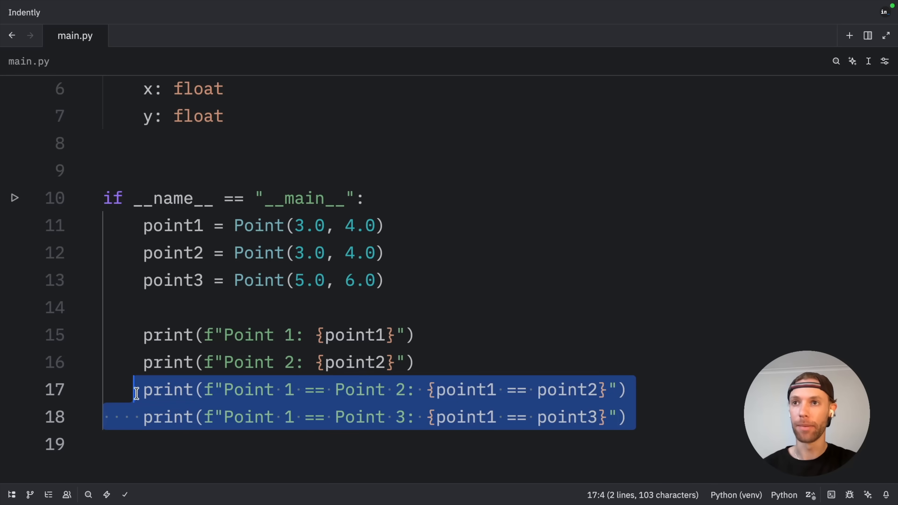
click(15, 197)
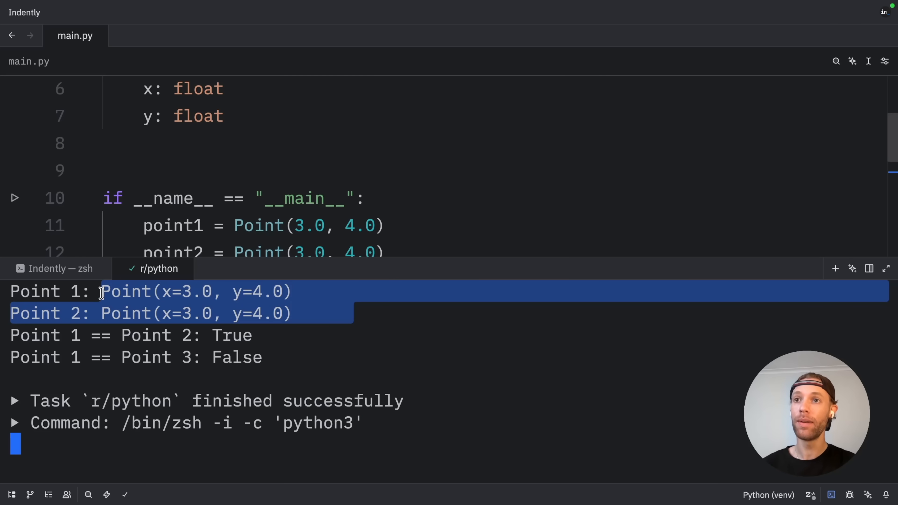
click(362, 361)
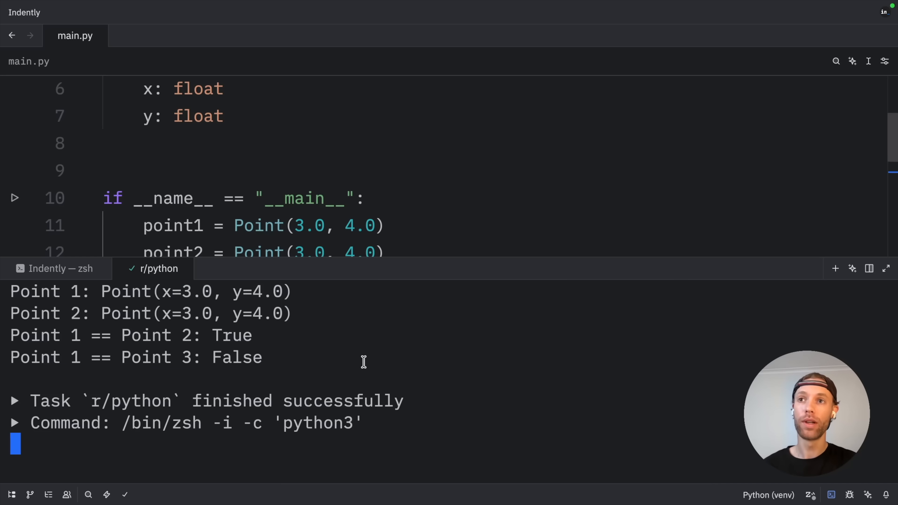
scroll(down, 3)
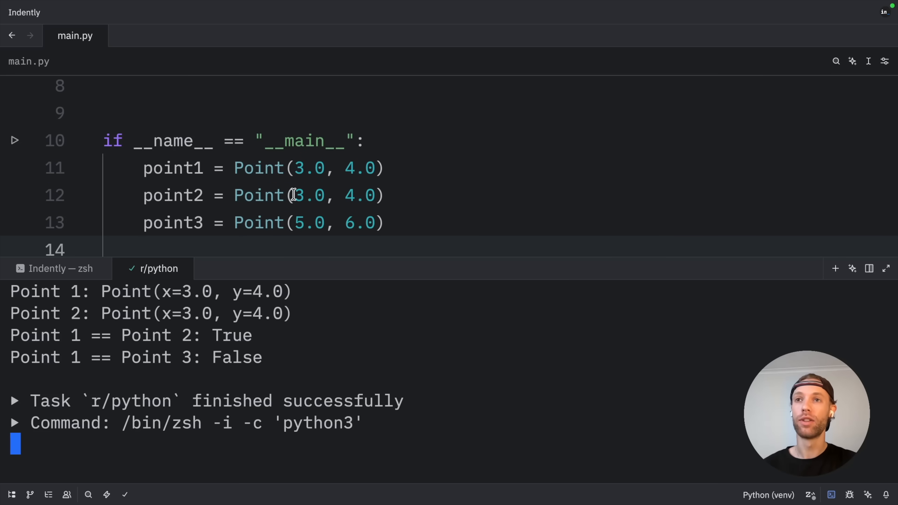
key(Ctrl+A)
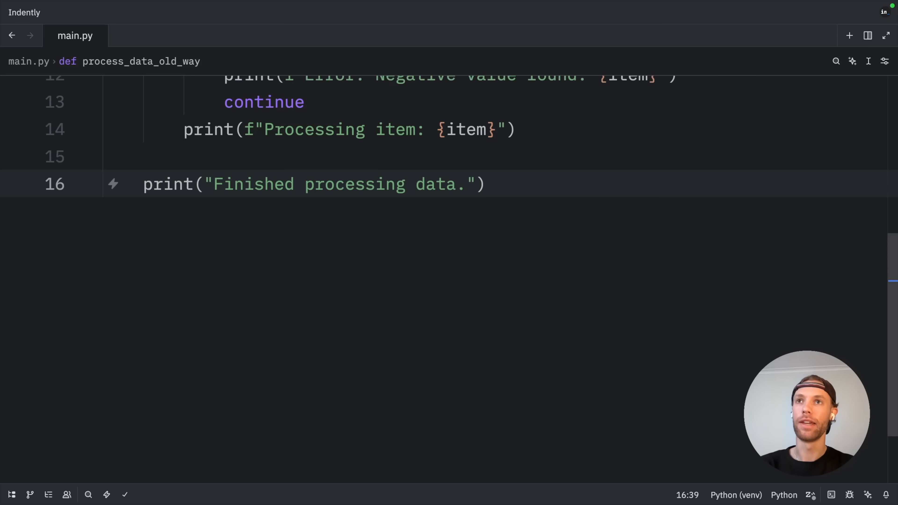
Scroll through the print statements in process_data_old_way before emptying main.py.
scroll(up, 3)
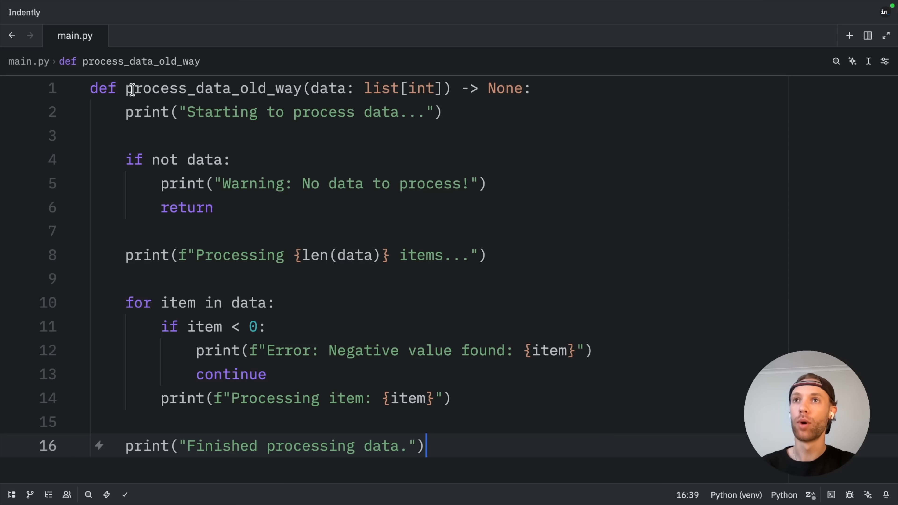
mouse_move(325, 87)
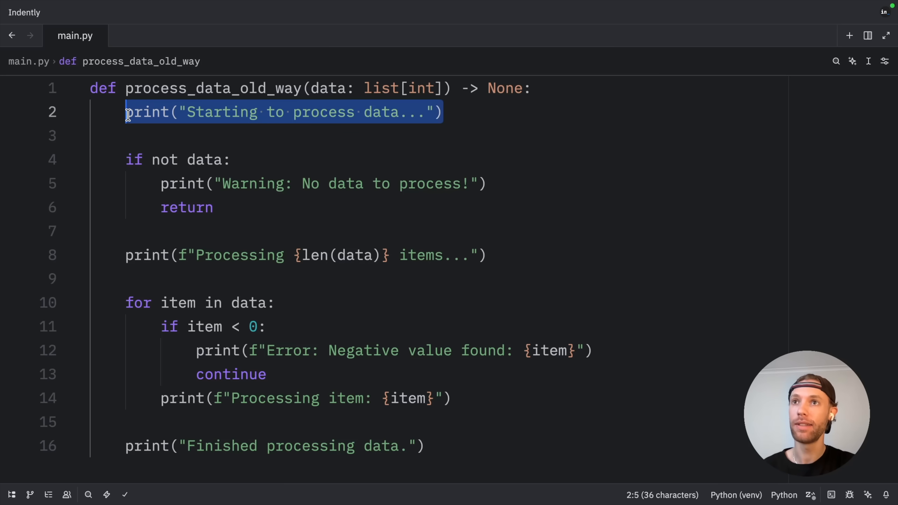
mouse_move(566, 185)
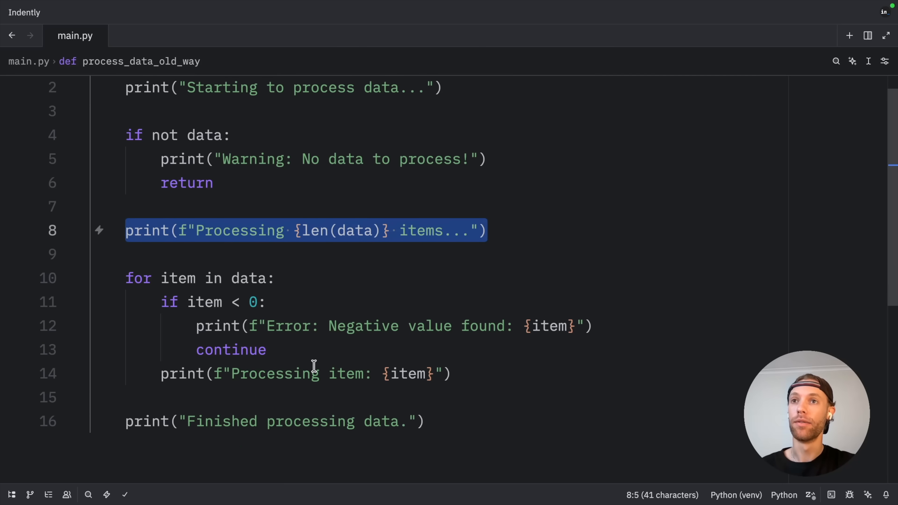
mouse_move(273, 303)
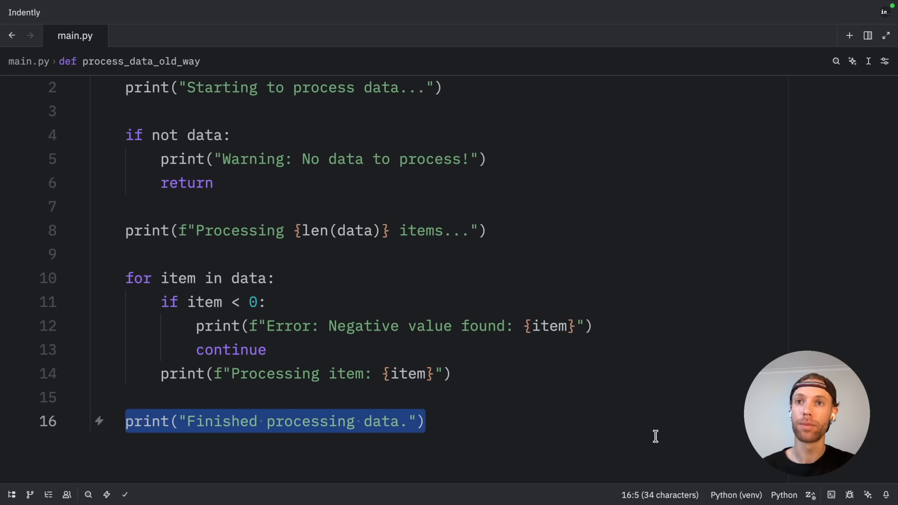
scroll(up, 3)
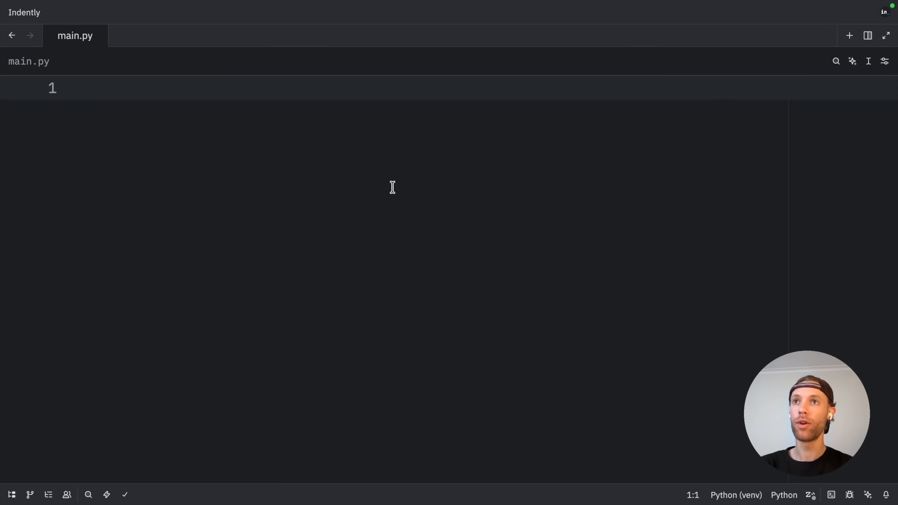
Import logging and begin a logging.basicConfig call at INFO level with a timestamped format.
text(import logging)
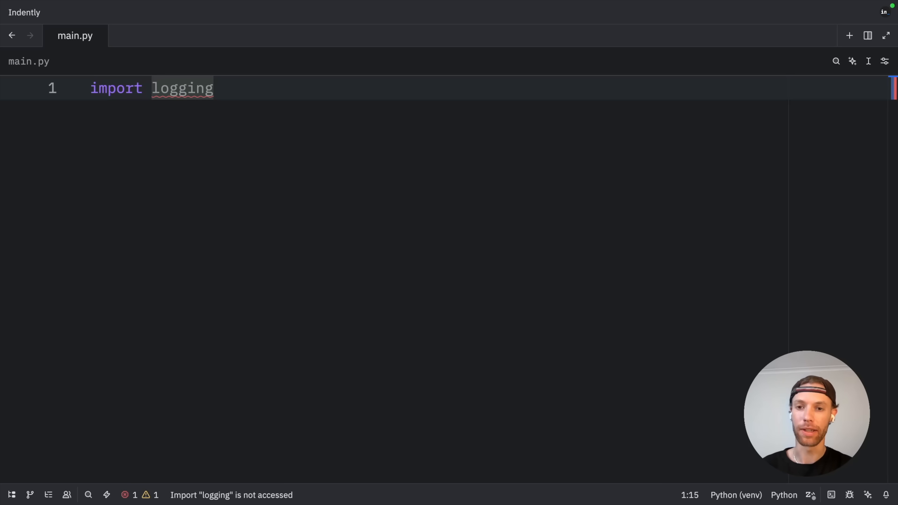
key(enter)
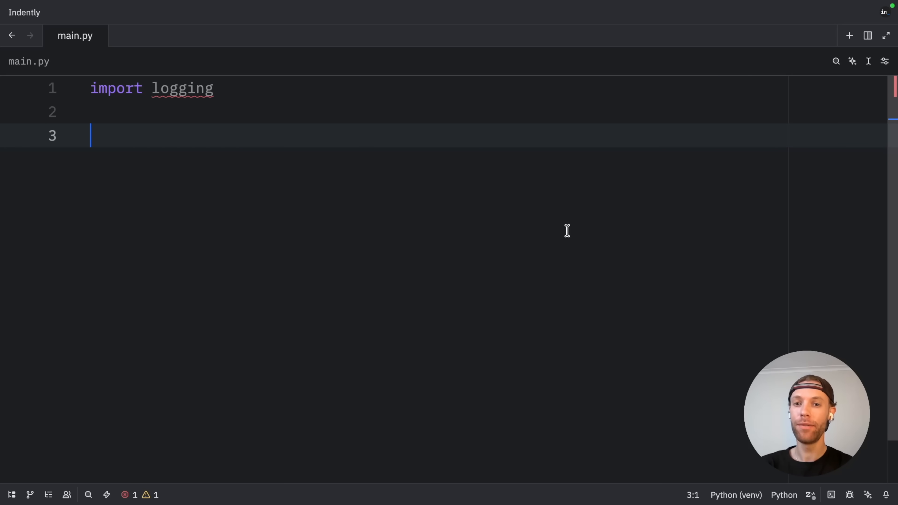
text(logging.basicConfig()
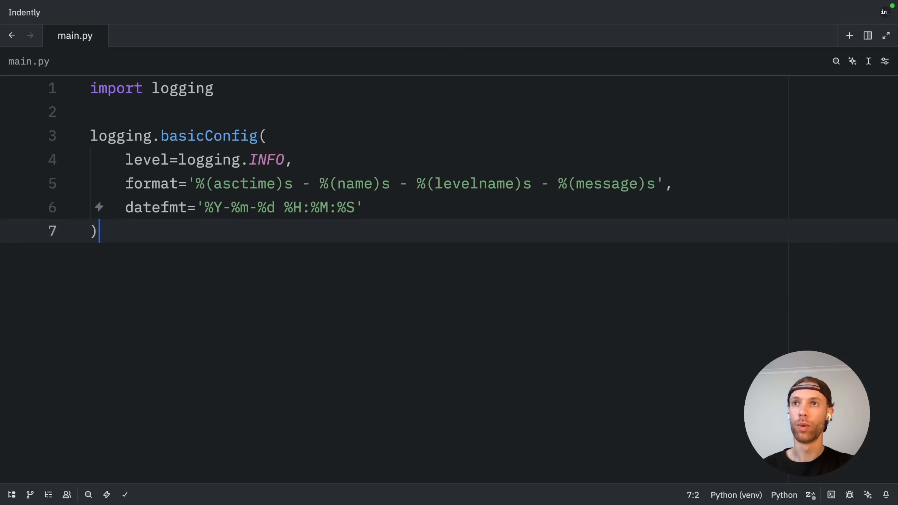
double_click(208, 135)
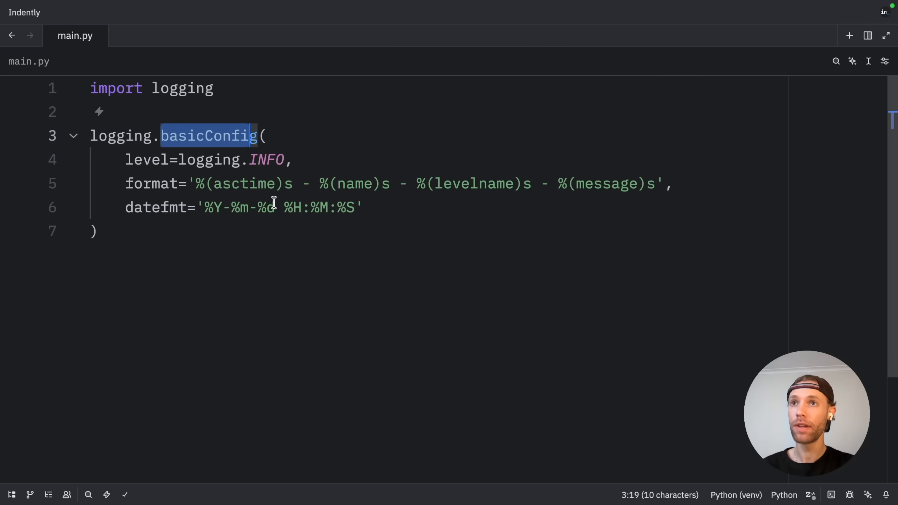
mouse_move(340, 290)
text(,)
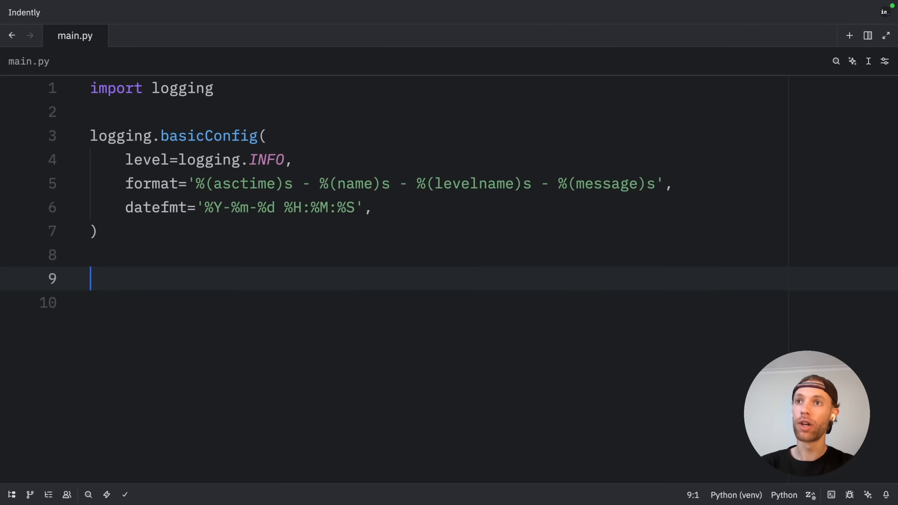
Create logger = logging.getLogger(__name__) and bring in the logger-based process_data_new_way function.
text(logger = logging.getLogger(__name__))
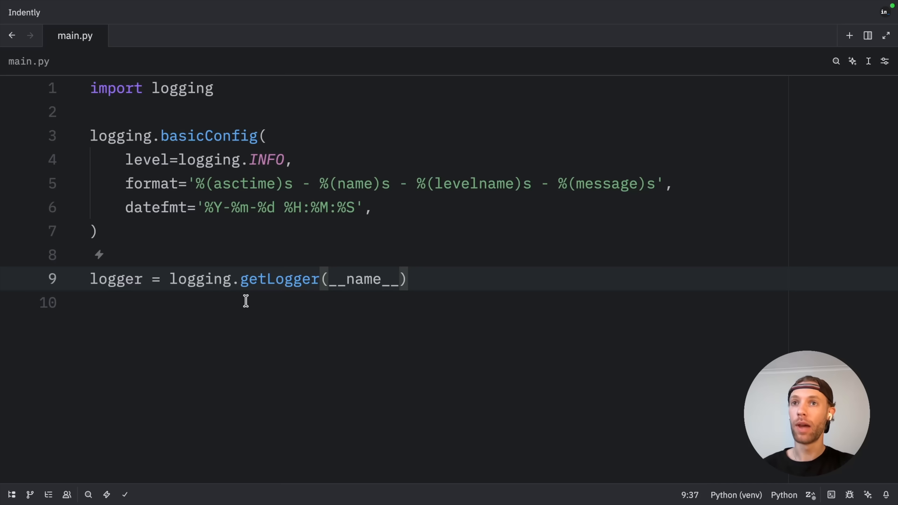
double_click(363, 279)
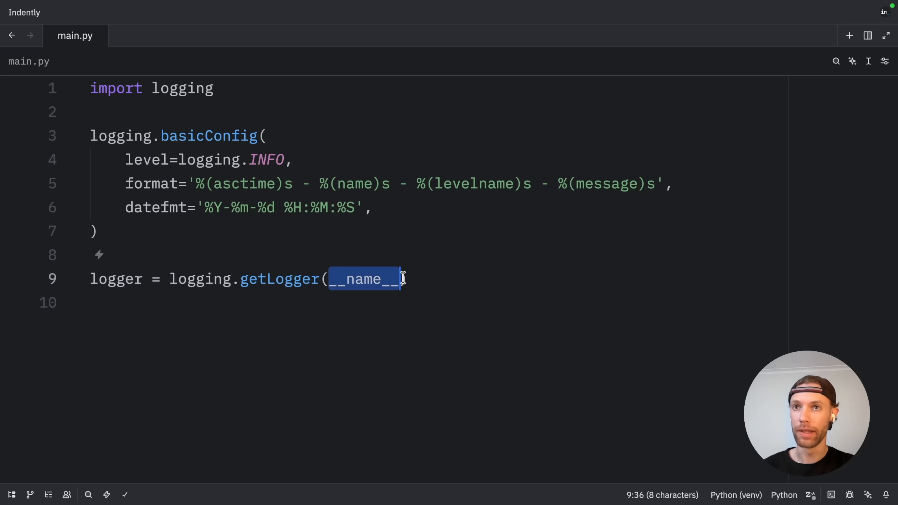
key(Enter)
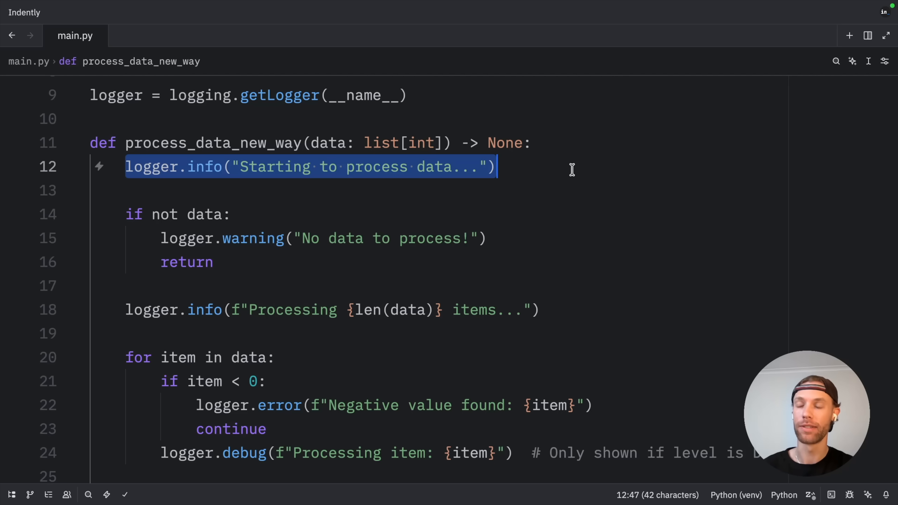
Call process_data_new_way([1, 2, 3, -1, 5]) and inspect the resulting INFO and ERROR log lines.
click(165, 166)
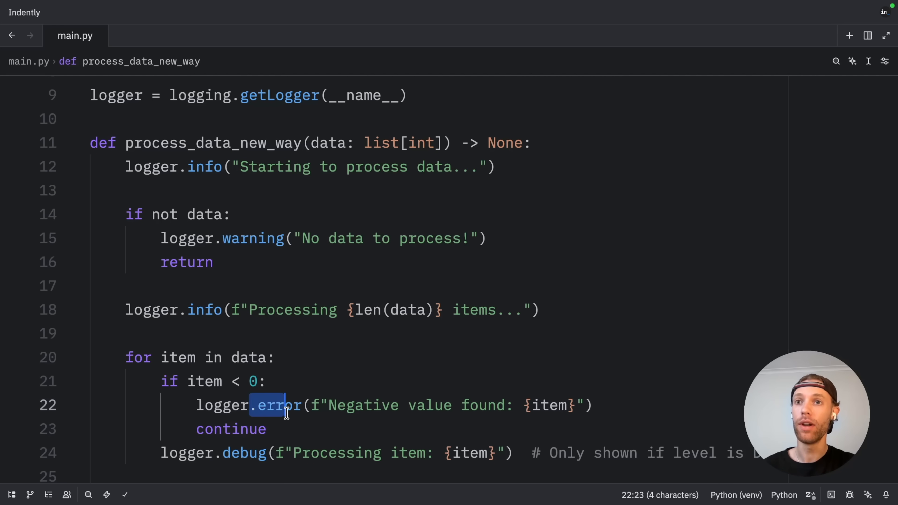
mouse_move(510, 328)
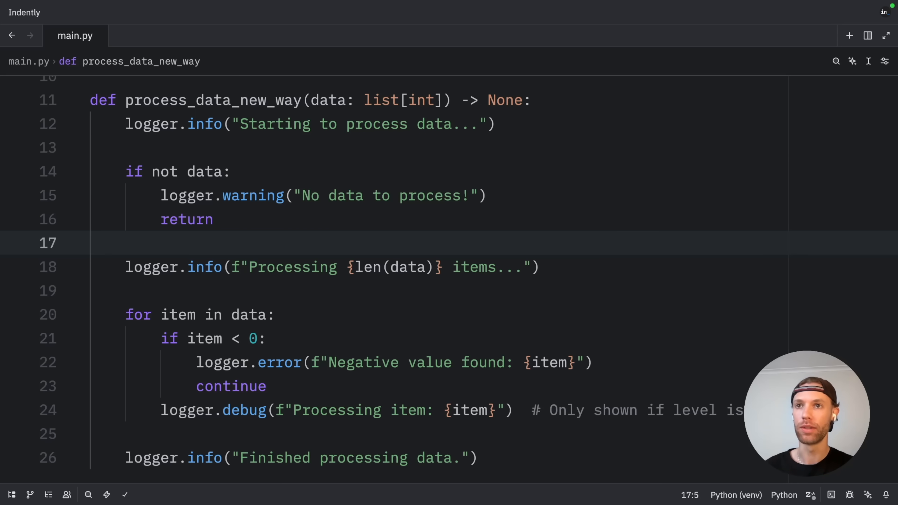
text(rocess_data_new_way([1, 2, 3, -1, 5]))
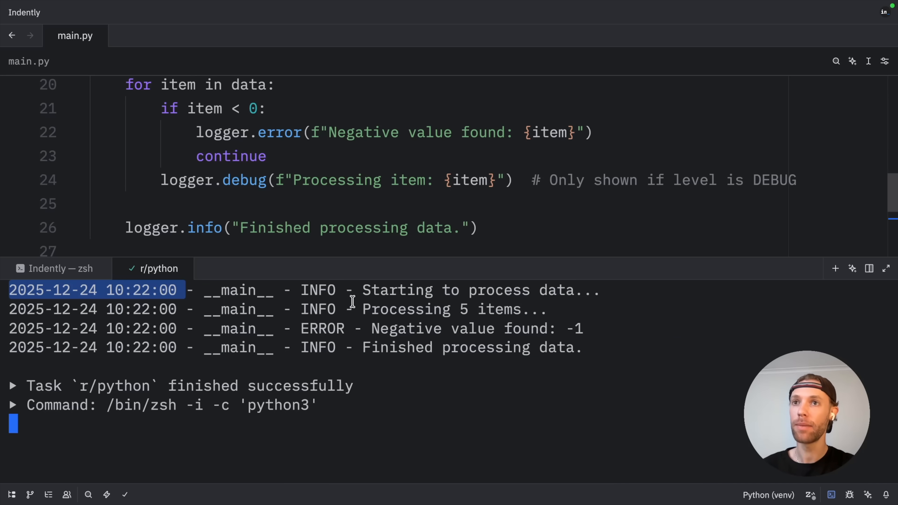
double_click(318, 290)
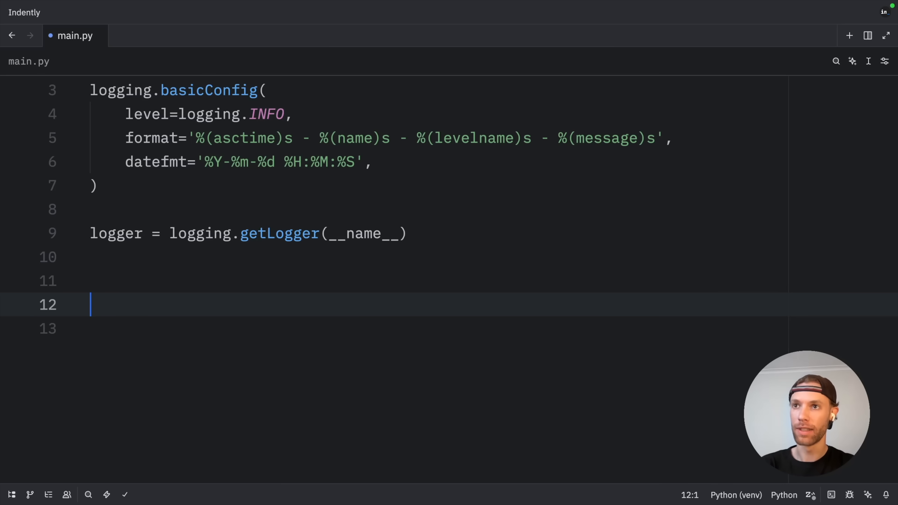
Add a logger.debug detailed-information message and begin a try block after the level messages.
text(logger.debug("This is a debug message - very detailed information"))
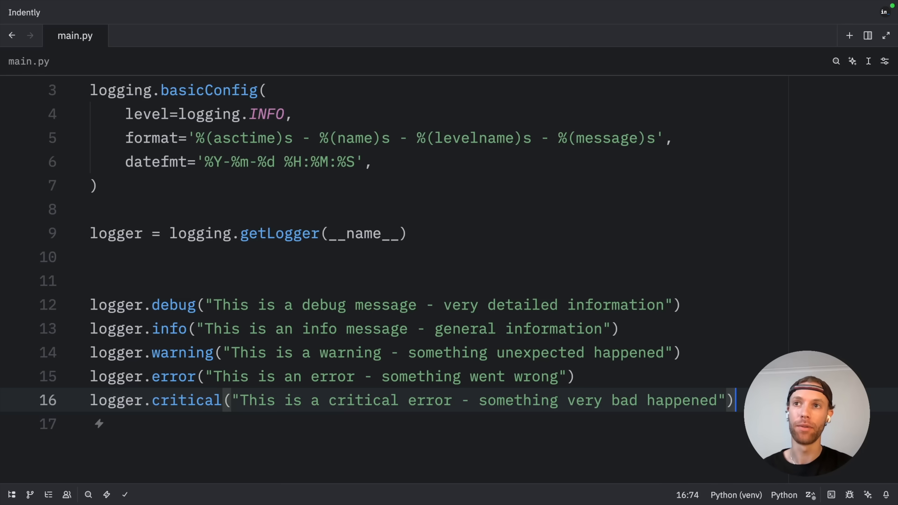
click(178, 304)
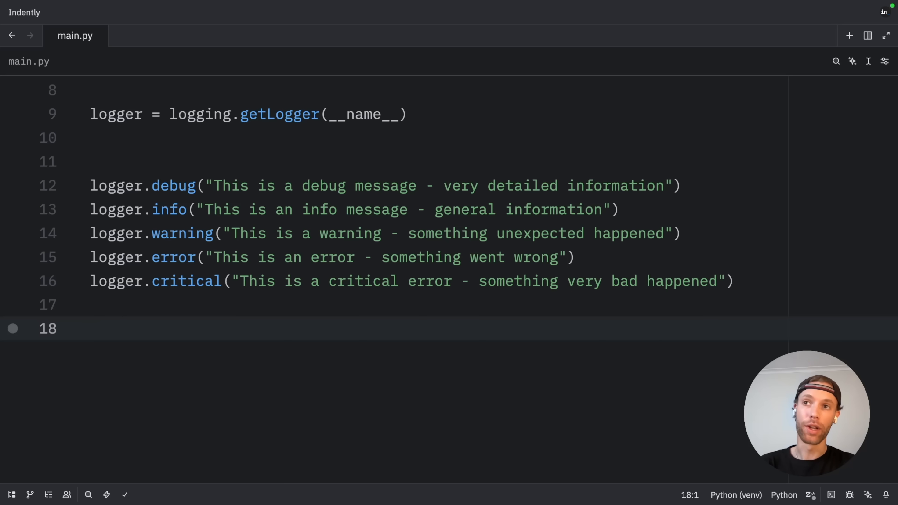
text(try:)
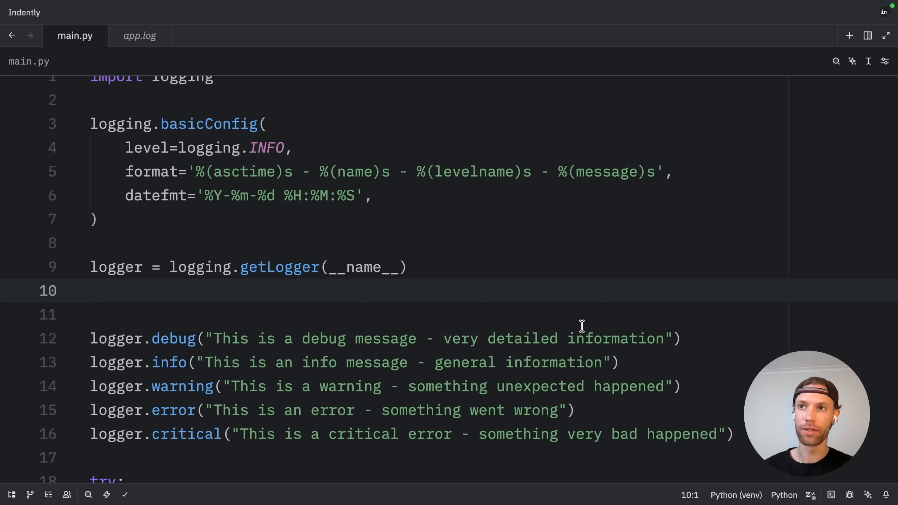
Create file_handler as a FileHandler for app.log set to DEBUG level.
key(Enter)
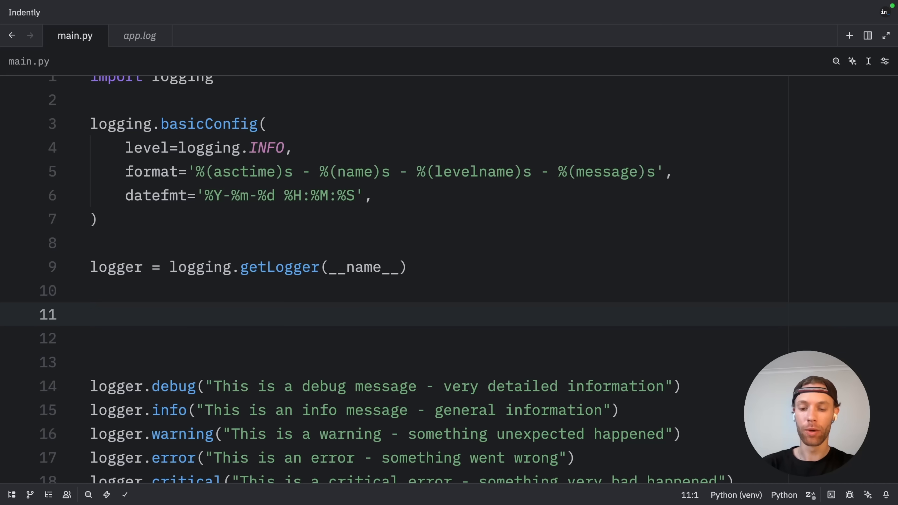
text(file_handler = logging.FileHandler('app.log'))
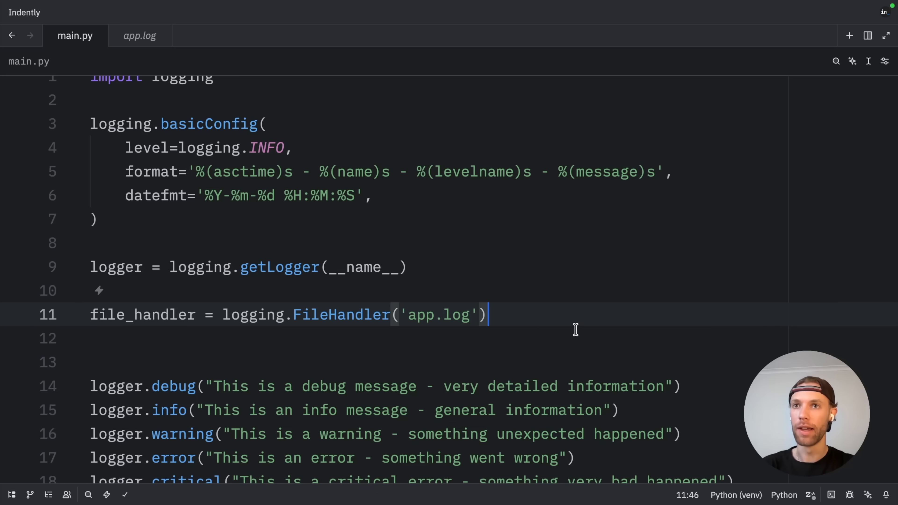
mouse_move(432, 321)
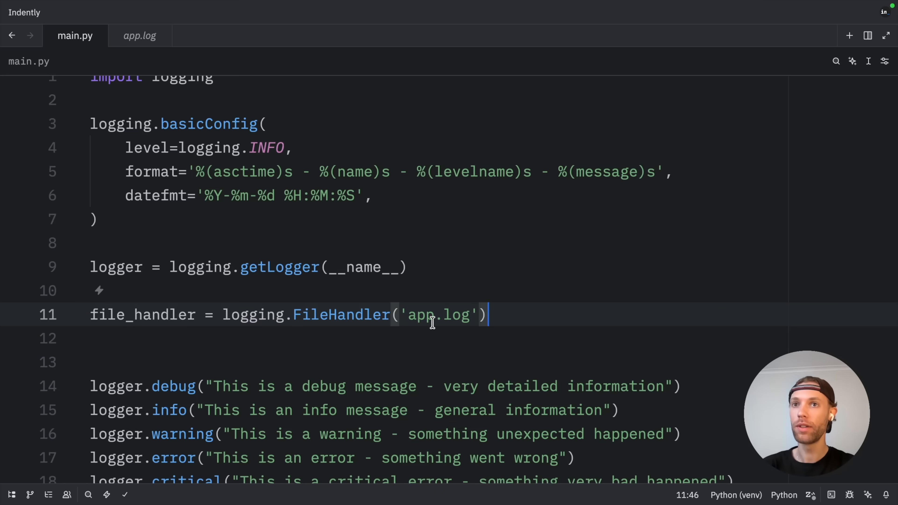
double_click(420, 315)
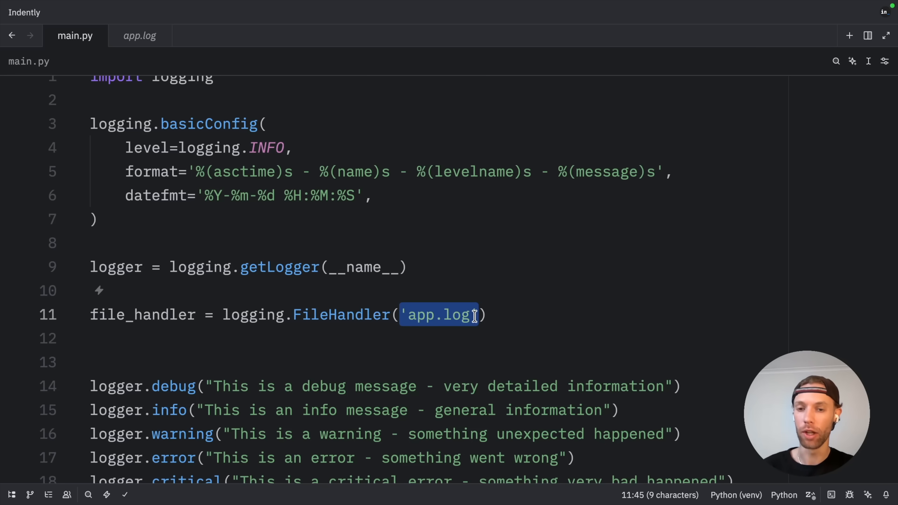
text(file_handler.setLevel(logging.DEBUG))
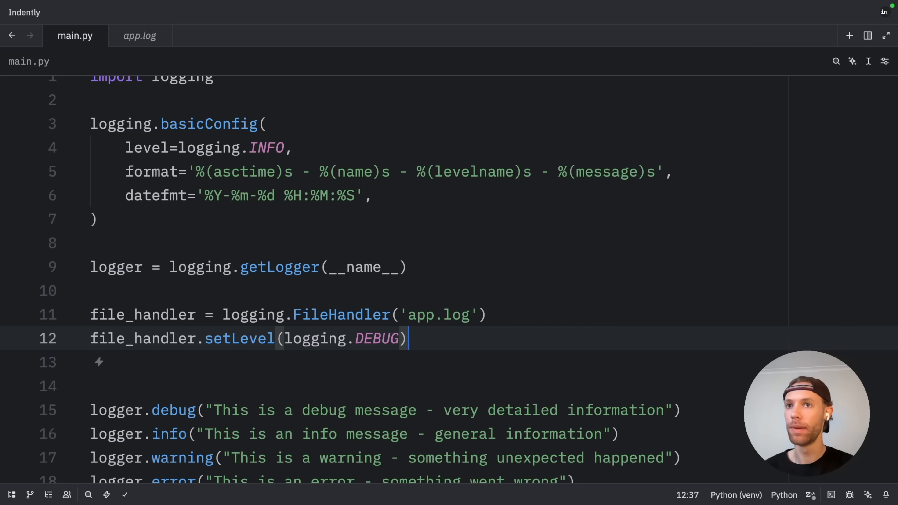
Create console_handler as a StreamHandler set to INFO level.
text(console_handler = logging.StreamHandler())
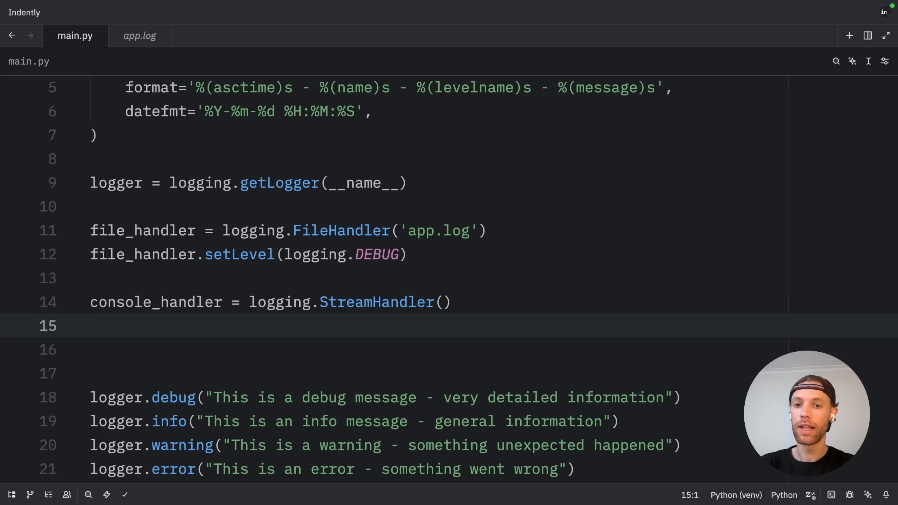
text(console_handler.setLevel(logging.INFO))
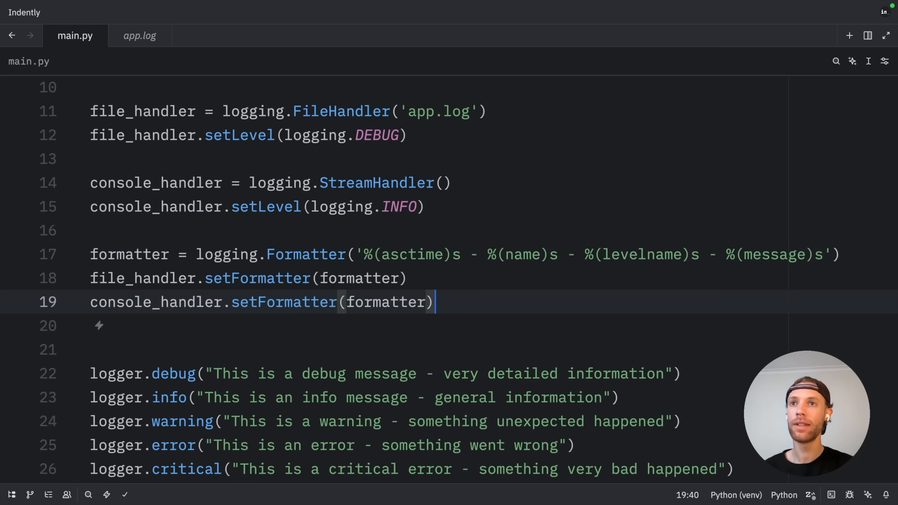
mouse_move(824, 254)
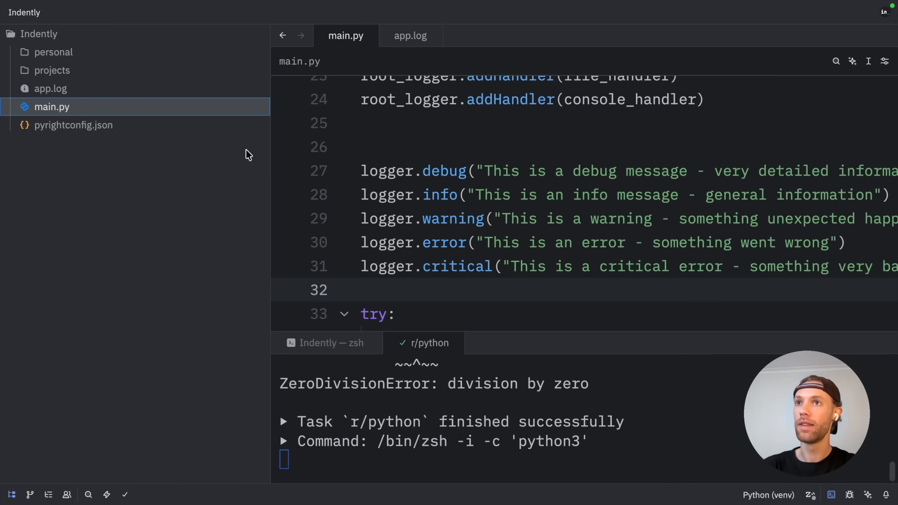
mouse_move(95, 88)
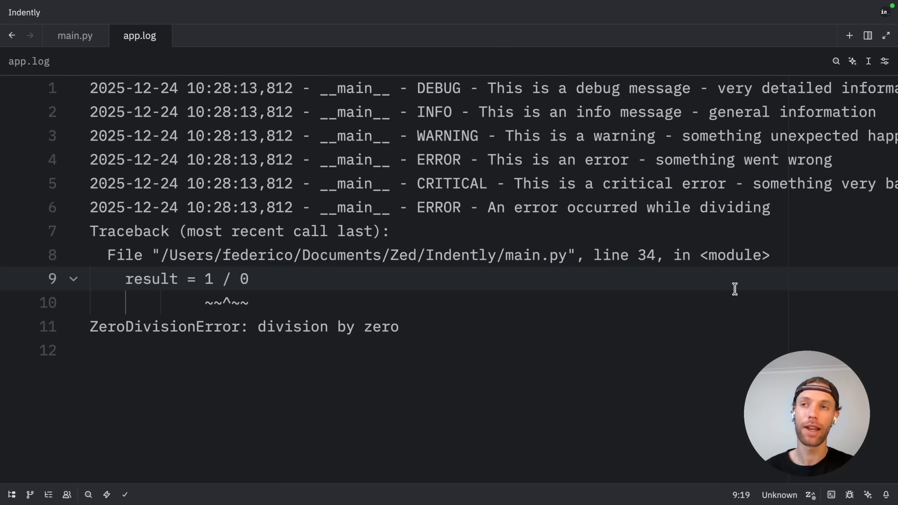
mouse_move(824, 339)
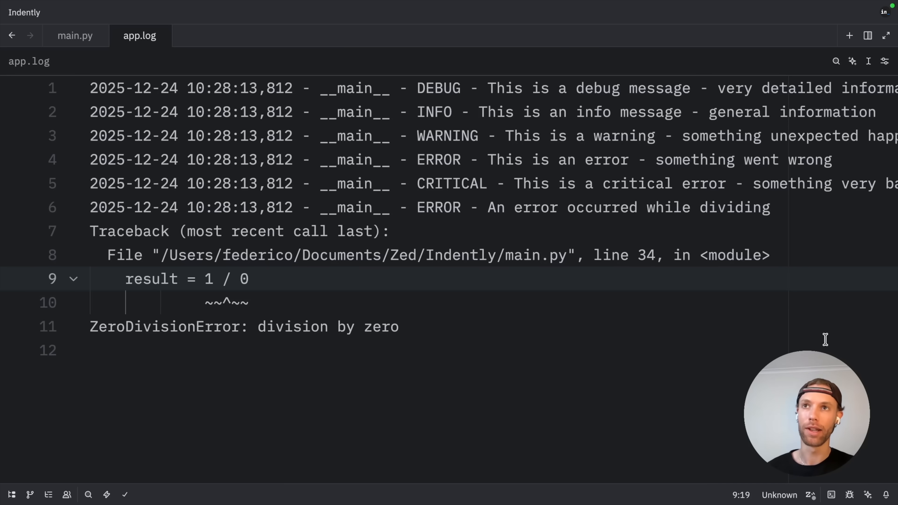
Bring up app.log with the captured log levels and ZeroDivisionError traceback.
click(75, 36)
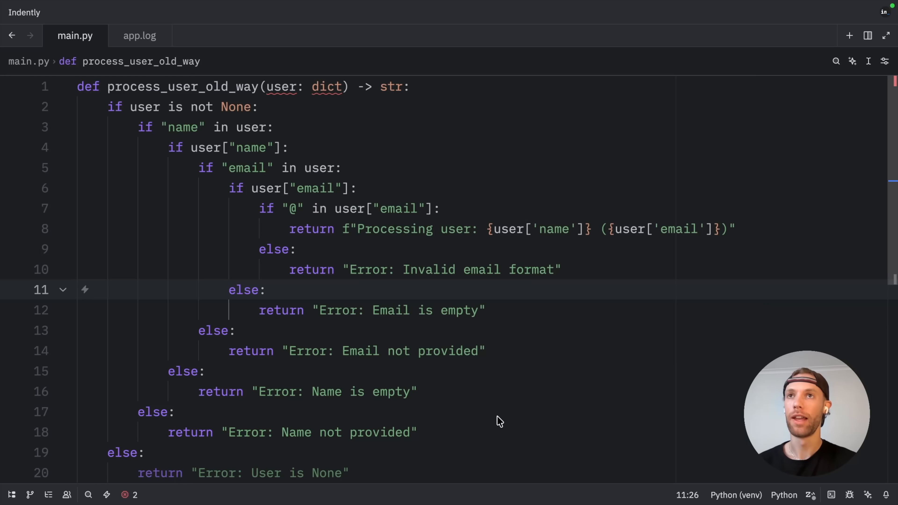
mouse_move(451, 336)
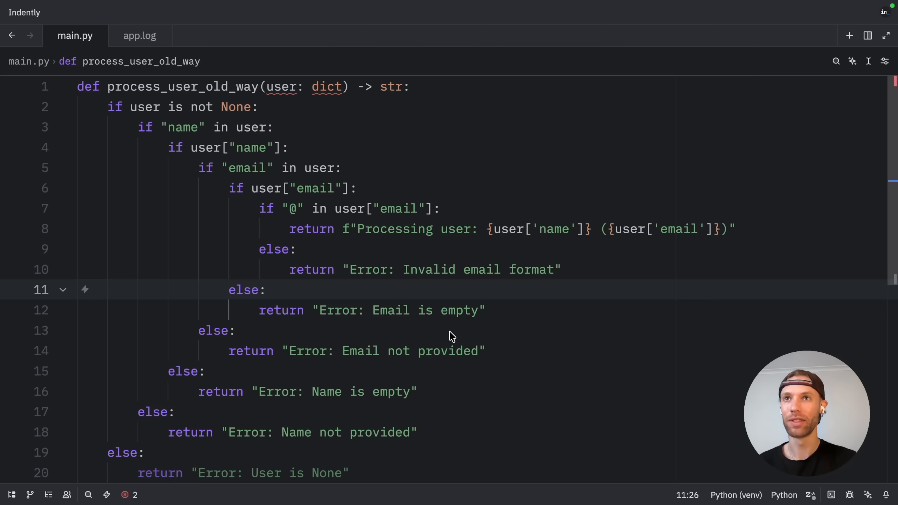
mouse_move(326, 86)
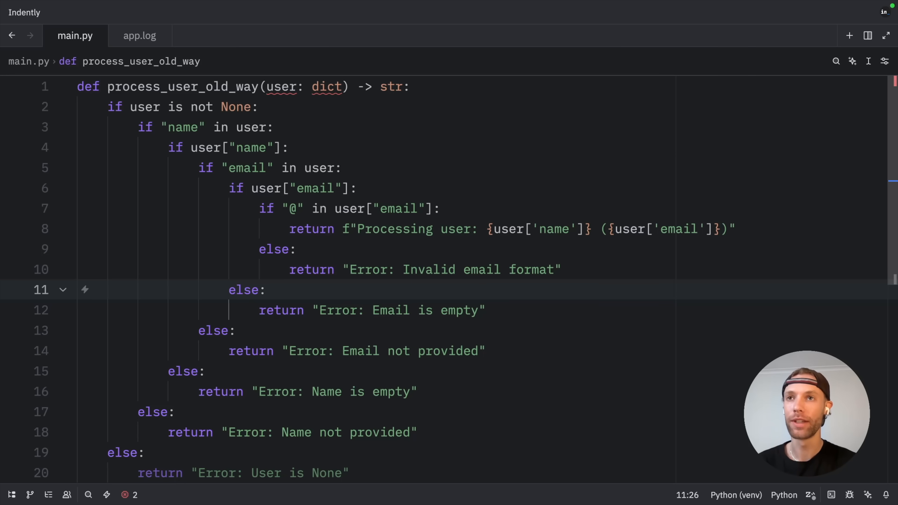
Walk through the nested process_user_old_way, landing on the 'Name not provided' return line.
click(581, 431)
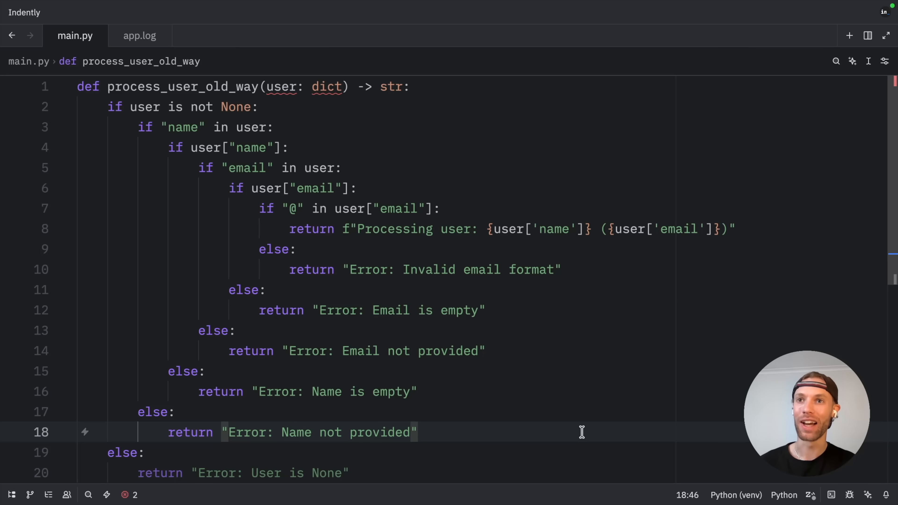
click(417, 432)
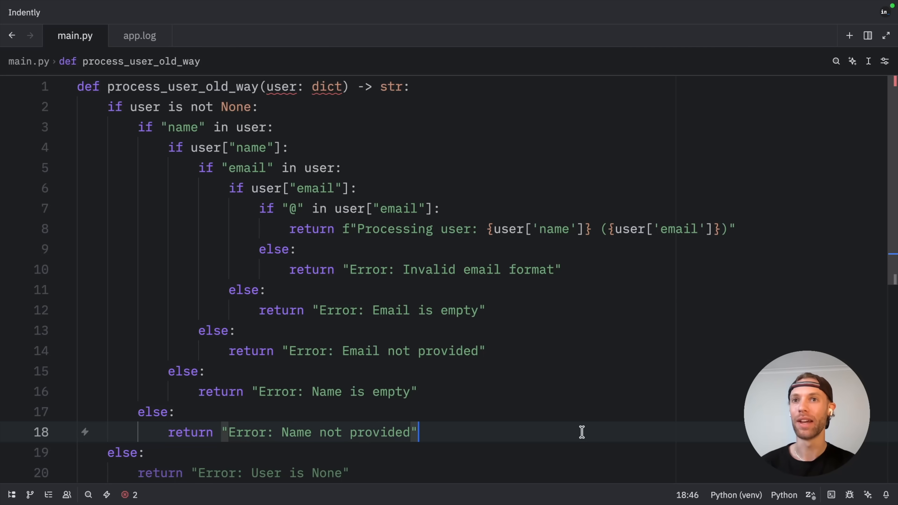
click(478, 350)
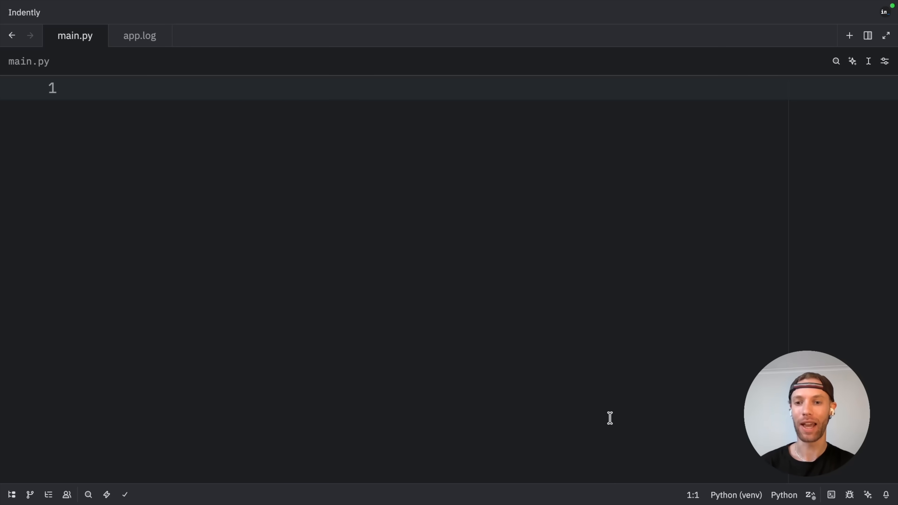
Define process_numbers_old_way(numbers: list[int]) -> int starting with sum = 0 and a loop.
text(def process_numbers_old_way(numbers: list[int]) -> int:)
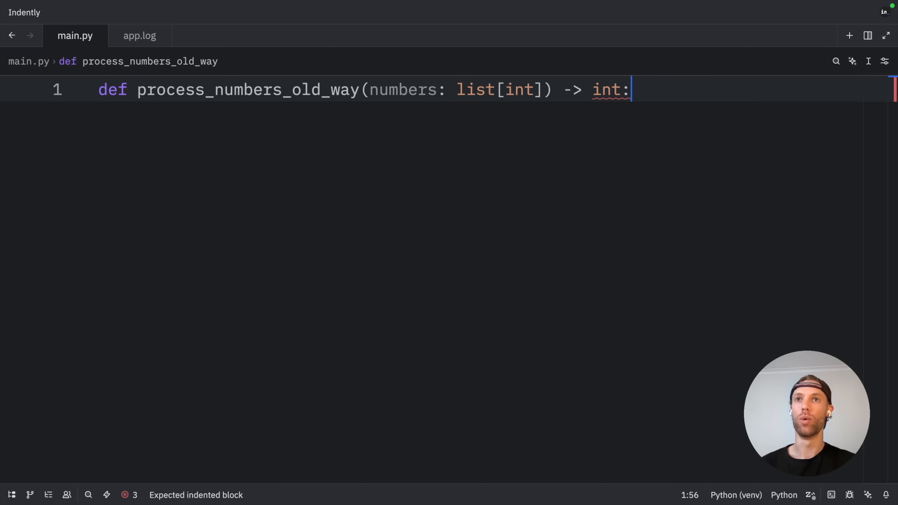
mouse_move(544, 321)
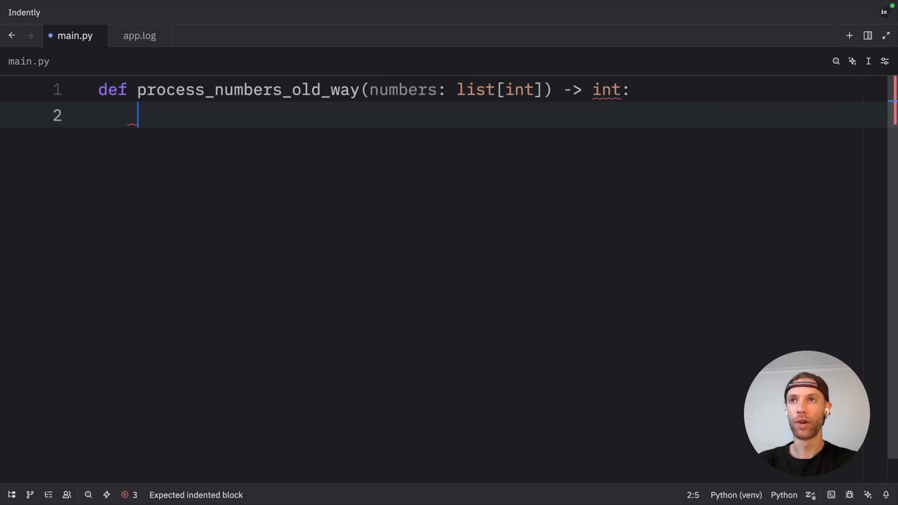
text(sum = 0)
text(sum += num)
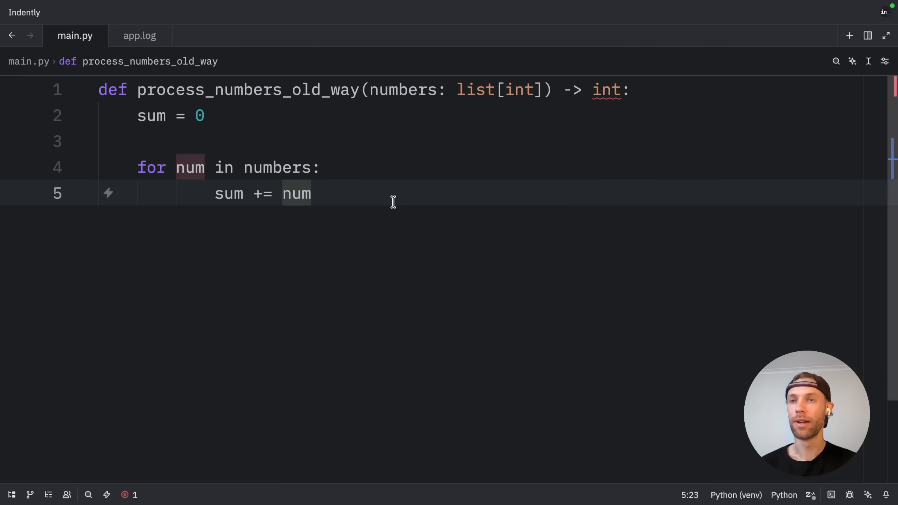
key(Enter)
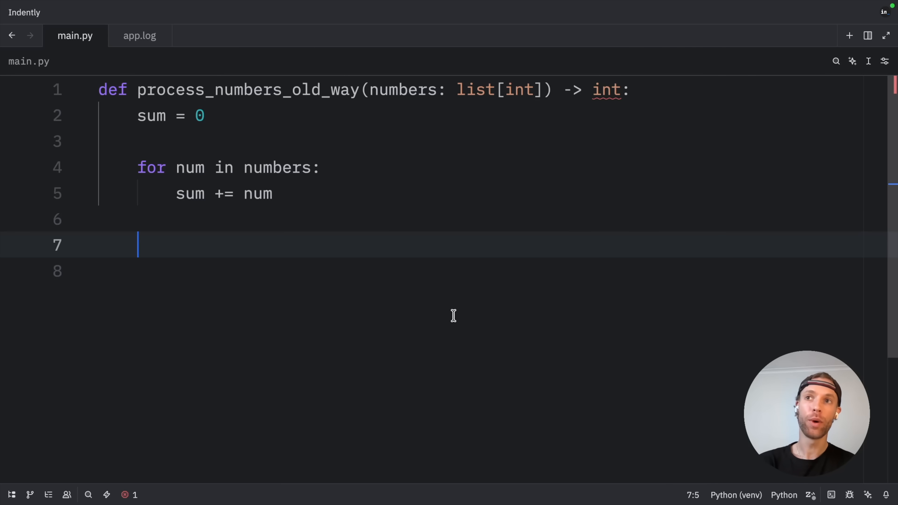
Add other_total = sum([10, 20, 30]), return sum + other_total, and begin calling the function.
text(other_total = sum([10, 20, 30]))
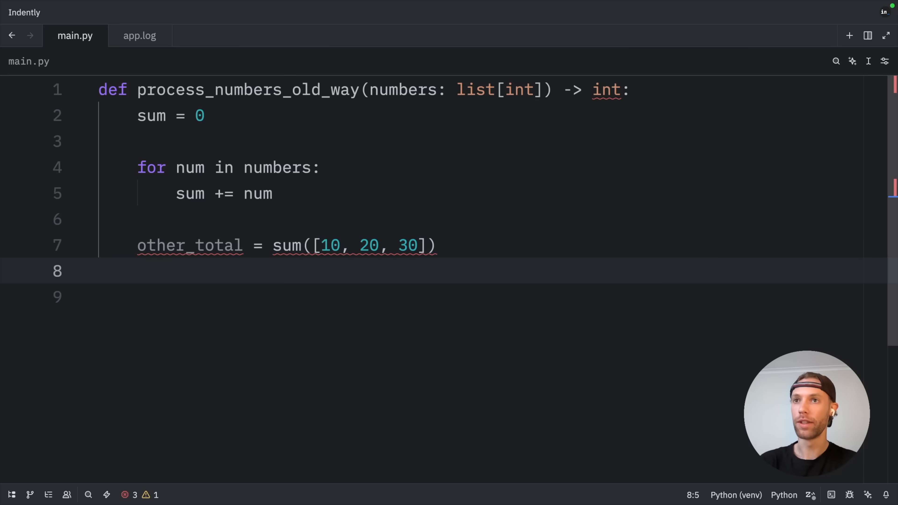
text(return sum + other_total)
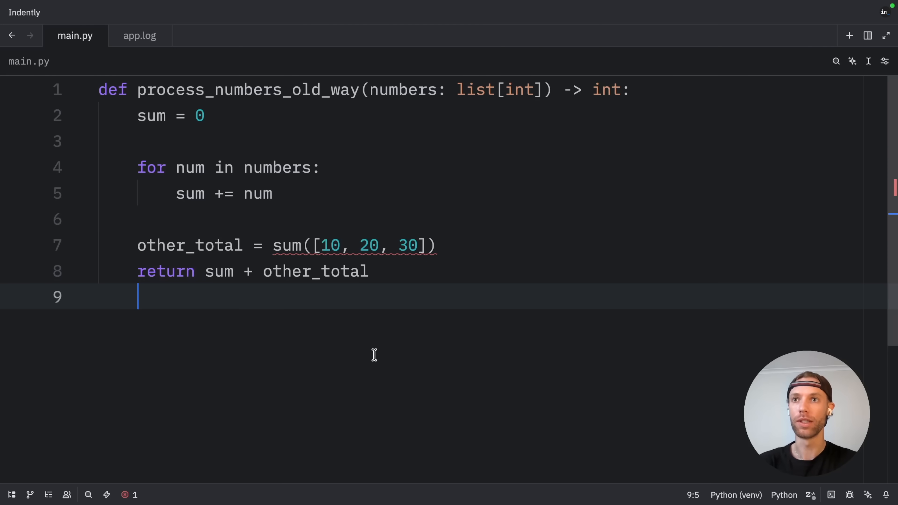
text(pro)
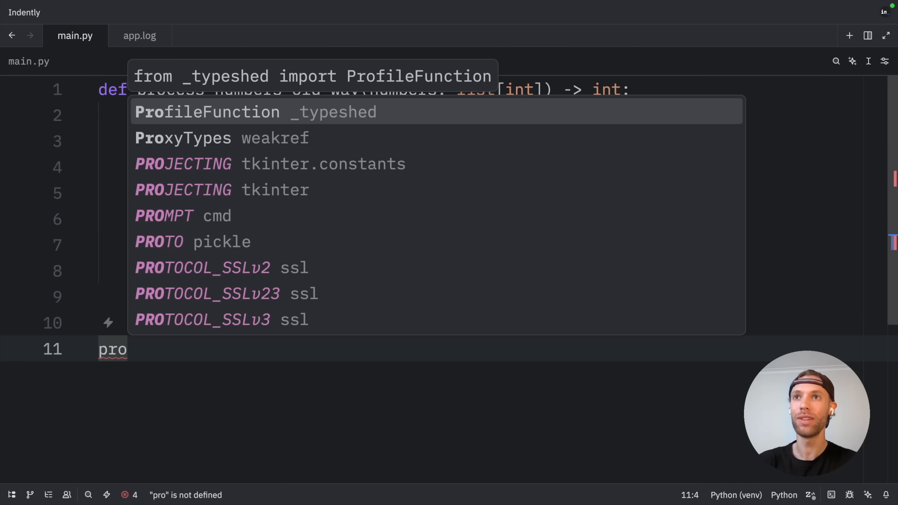
text(cess_numbers_old_way([1, 2)
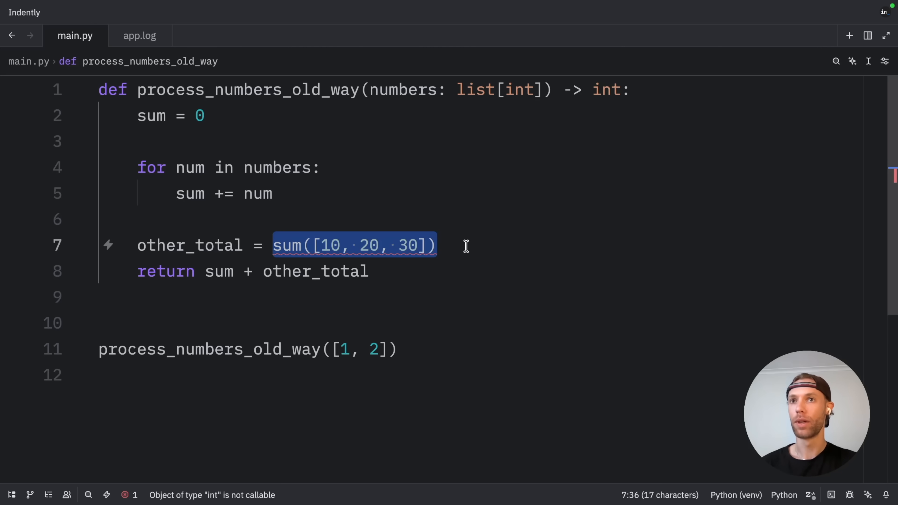
mouse_move(288, 245)
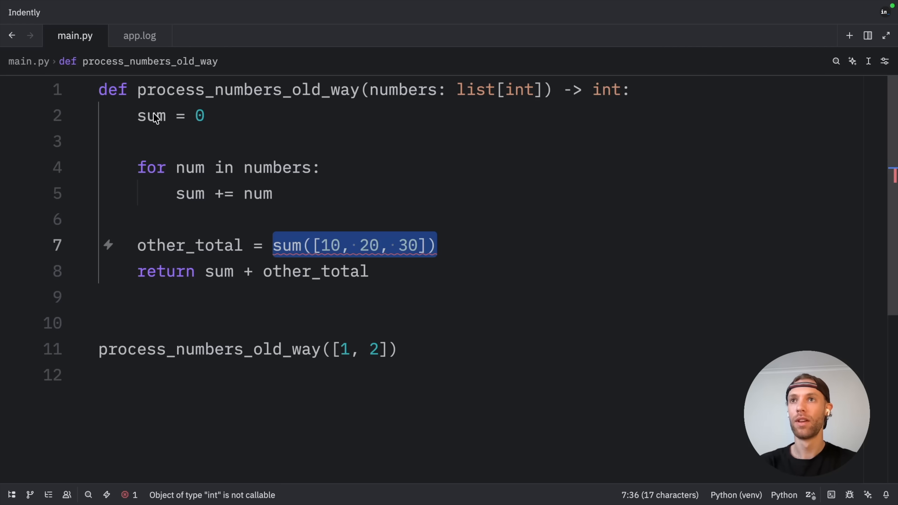
Rename the shadowing variable to total and wrap the process_numbers_old_way([1, 2]) call in print.
text(total)
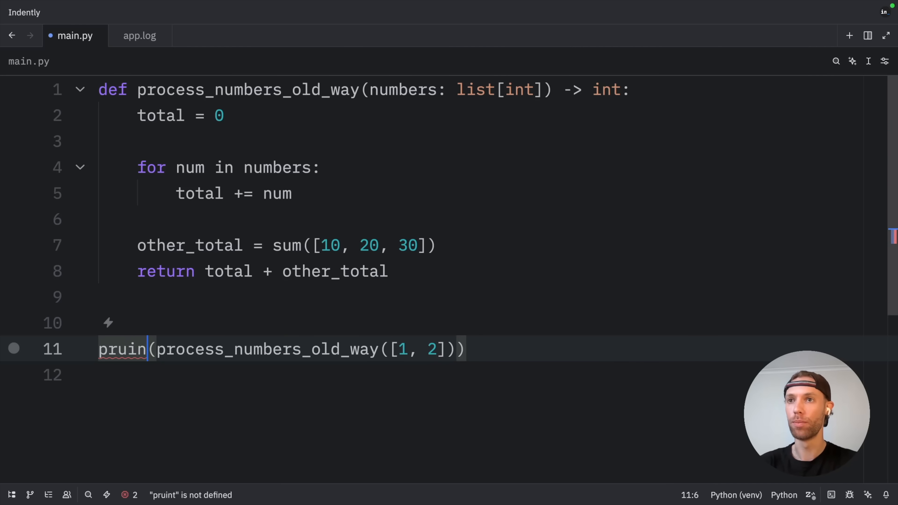
text(print)
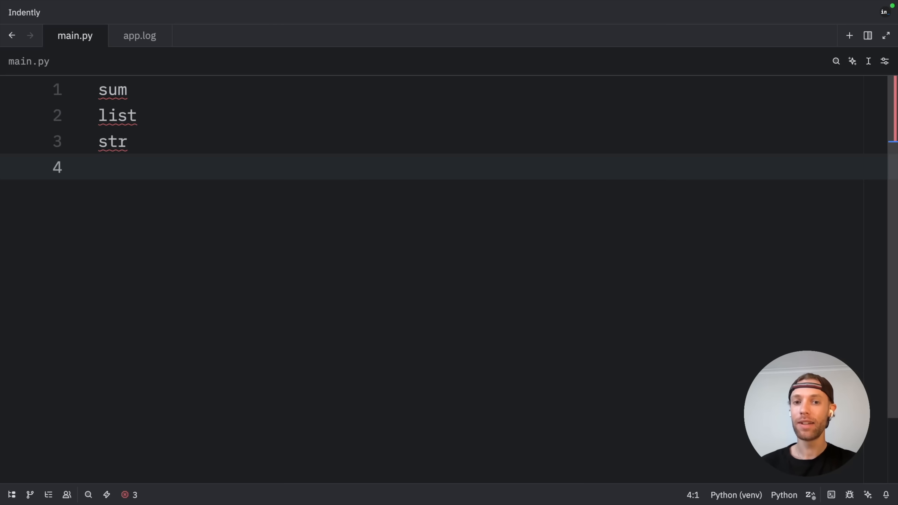
Clear the file and leave a single print("Bob says: Check out Rustfully!").
key(ctrl+a)
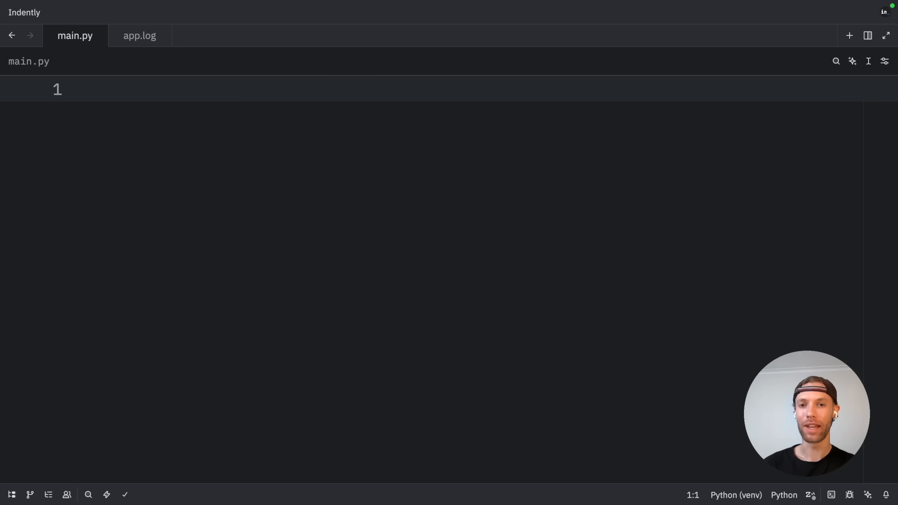
text(print("Bob says: Check out Rustfully!"))
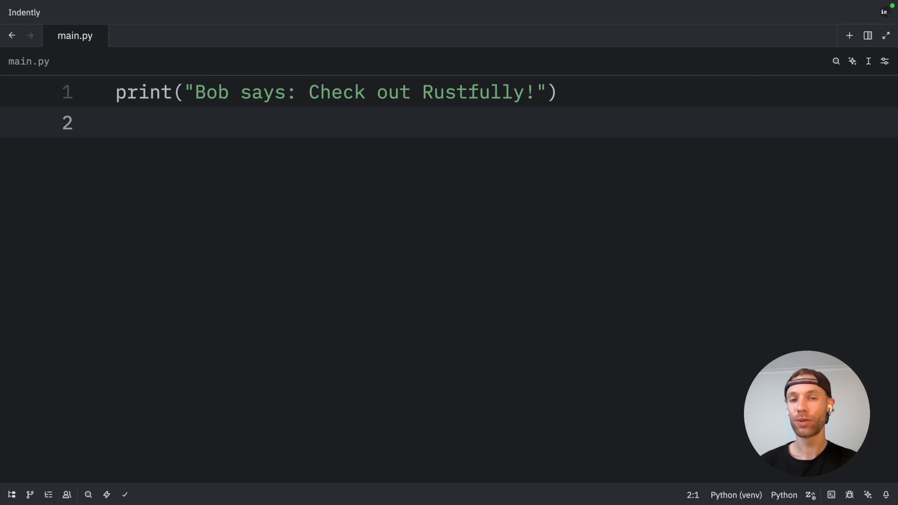